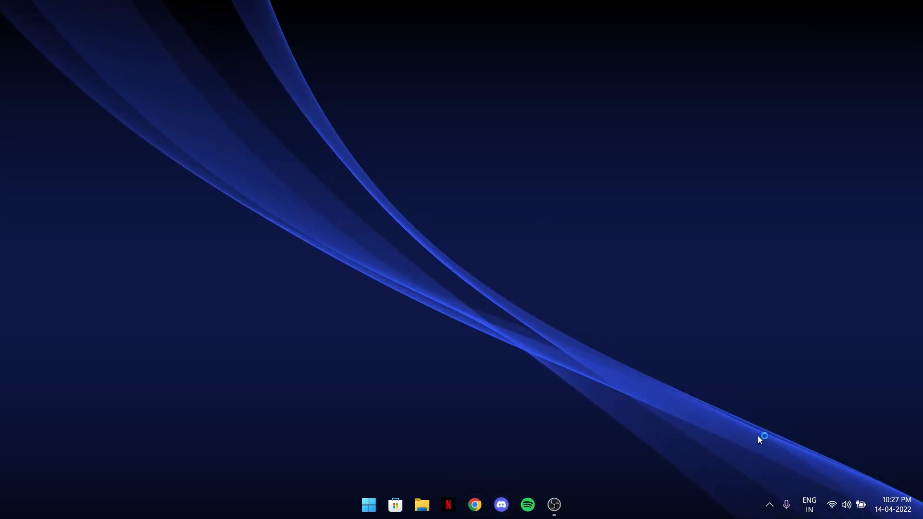
Bring up Discord and scroll the channel list past the laptop-fps-pack channel.
{"action": "left_click", "coordinate": [501, 505]}
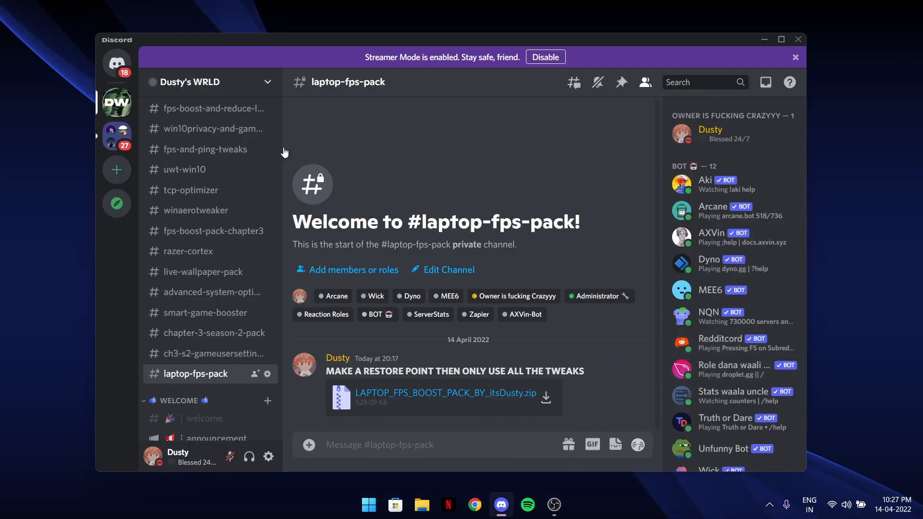
{"action": "mouse_move", "coordinate": [324, 160]}
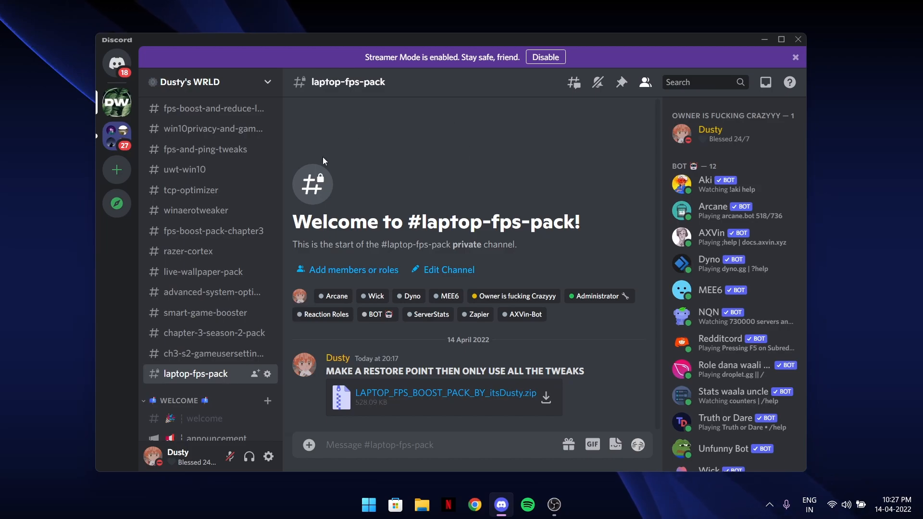
{"action": "mouse_move", "coordinate": [362, 157]}
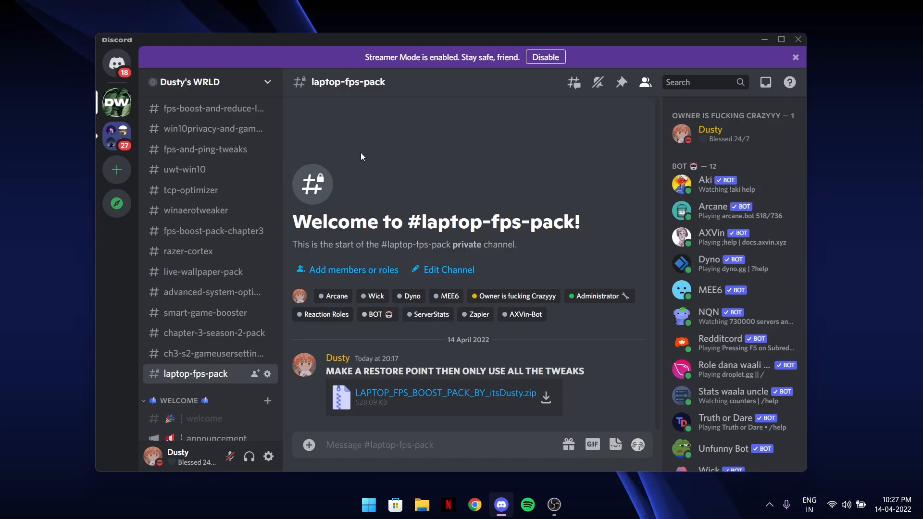
{"action": "scroll", "scroll_direction": "down", "scroll_amount": 3}
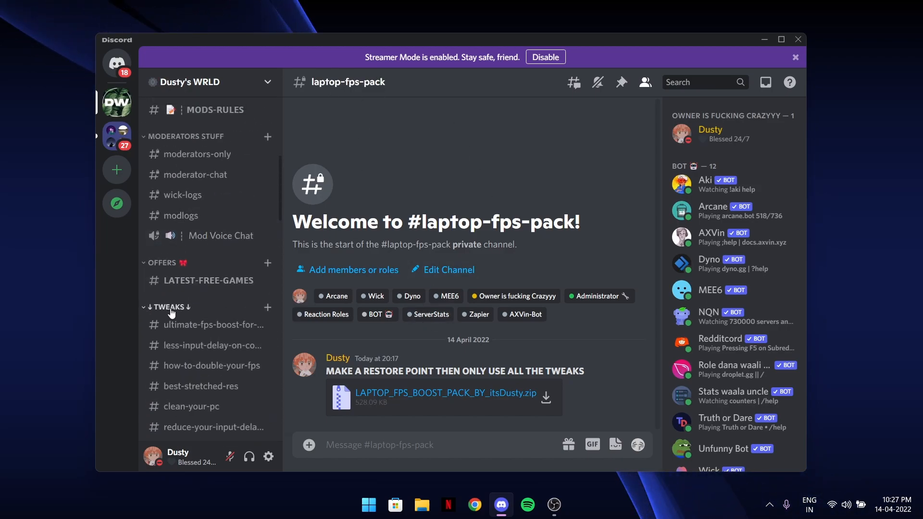
{"action": "scroll", "scroll_direction": "down", "scroll_amount": 3}
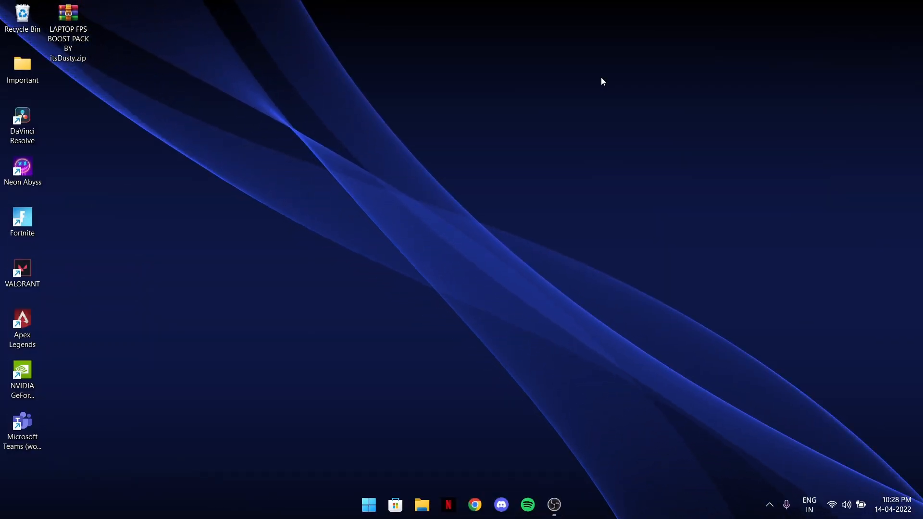
{"action": "mouse_move", "coordinate": [116, 40]}
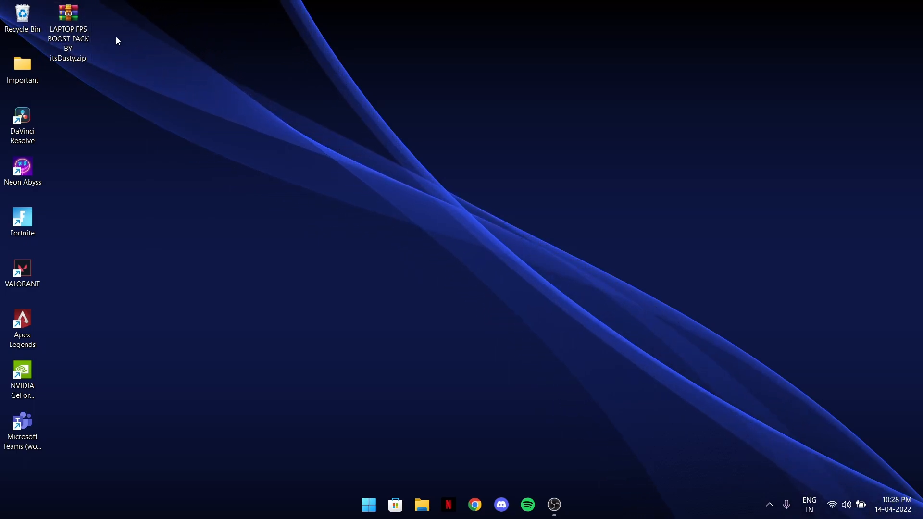
Extract the boost pack zip, then open the extracted folder and its READ ME FIRST folder.
{"action": "right_click", "coordinate": [68, 12]}
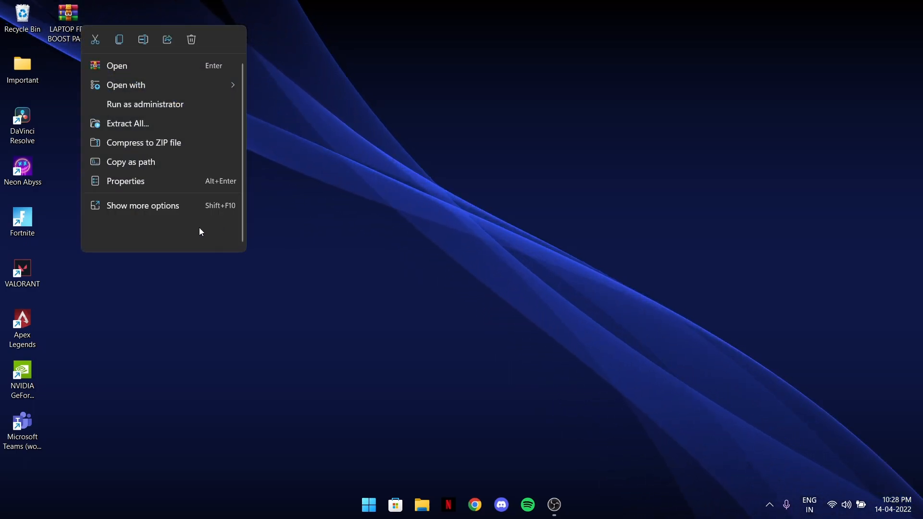
{"action": "left_click", "coordinate": [142, 206]}
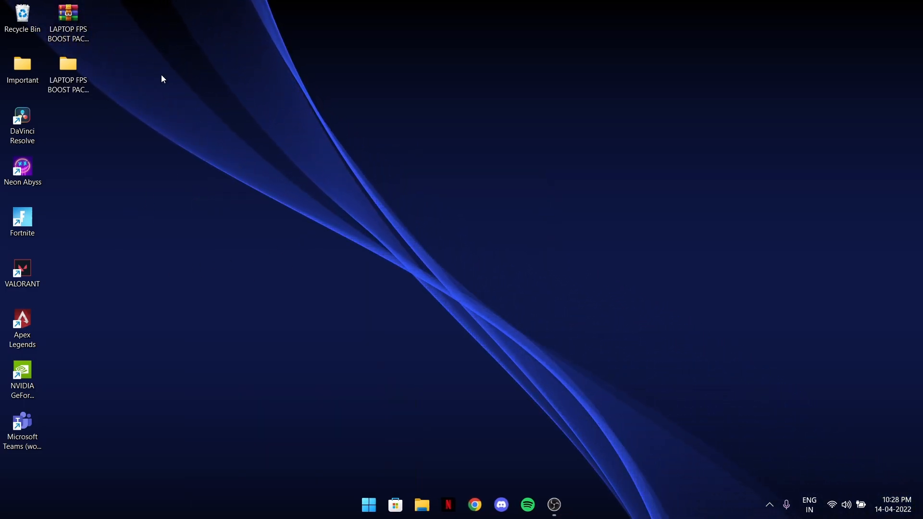
{"action": "left_click", "coordinate": [67, 65]}
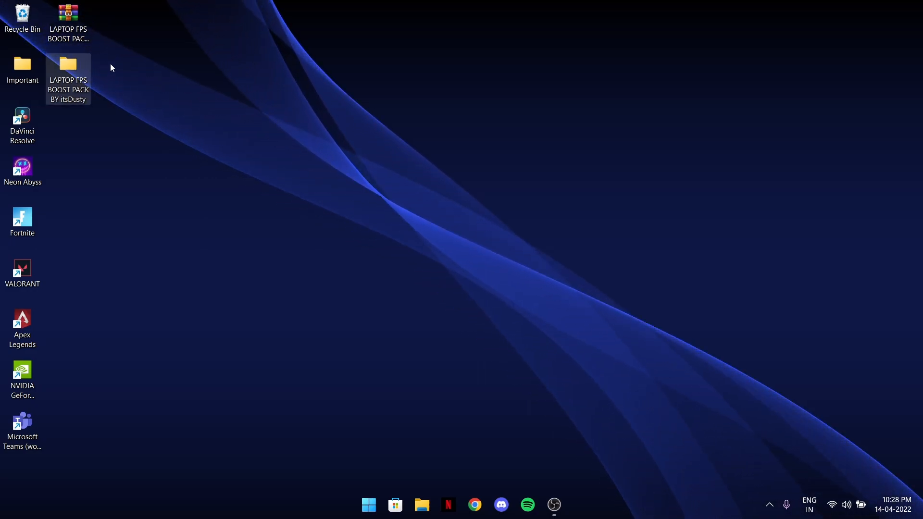
{"action": "double_click", "coordinate": [68, 64]}
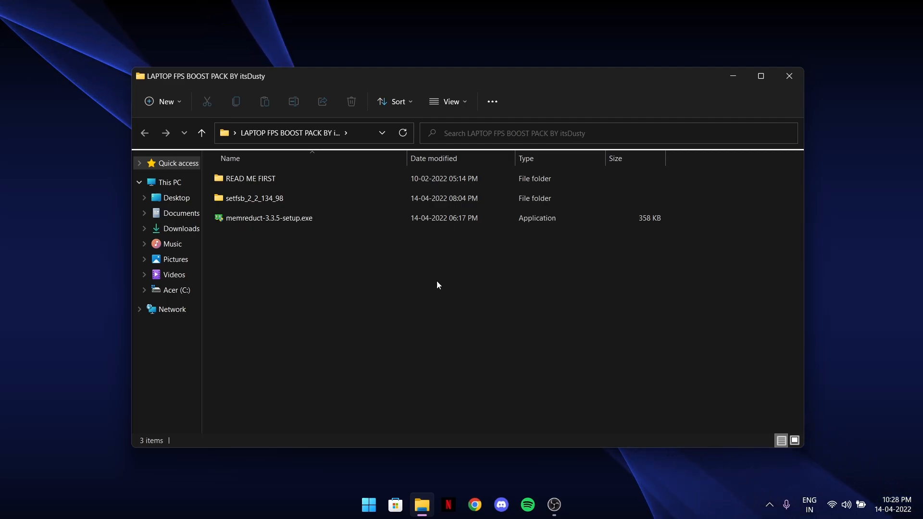
{"action": "mouse_move", "coordinate": [489, 279]}
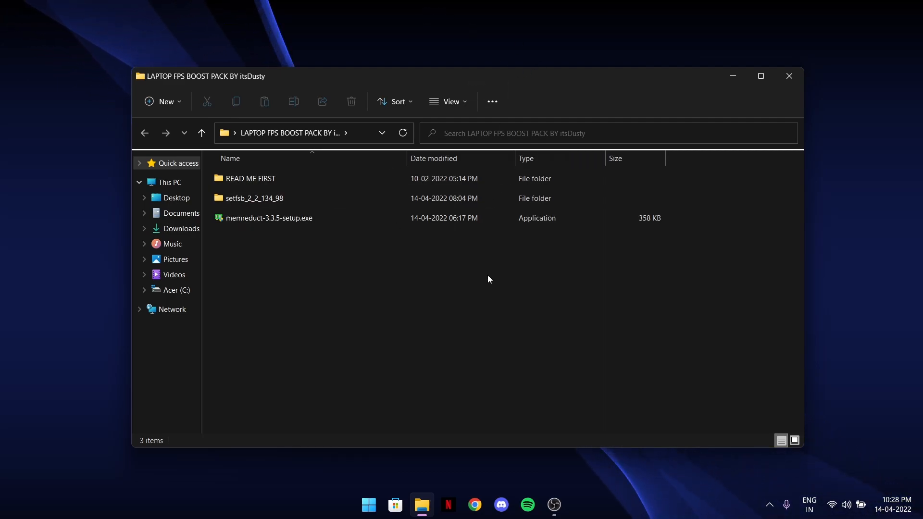
{"action": "double_click", "coordinate": [251, 178]}
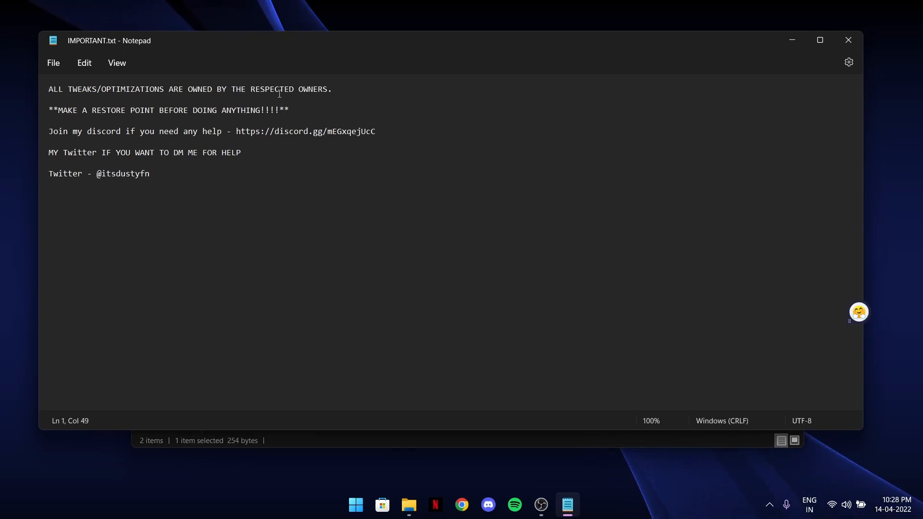
{"action": "double_click", "coordinate": [313, 90]}
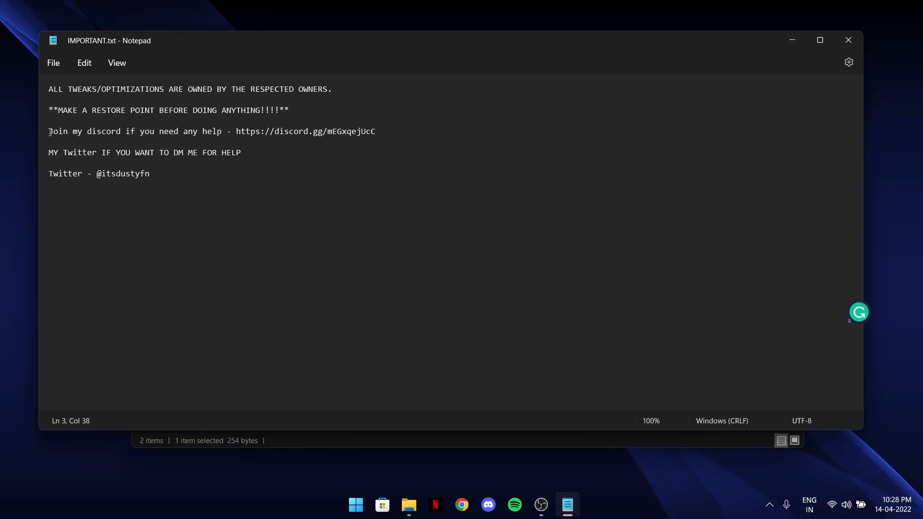
{"action": "left_click", "coordinate": [376, 134]}
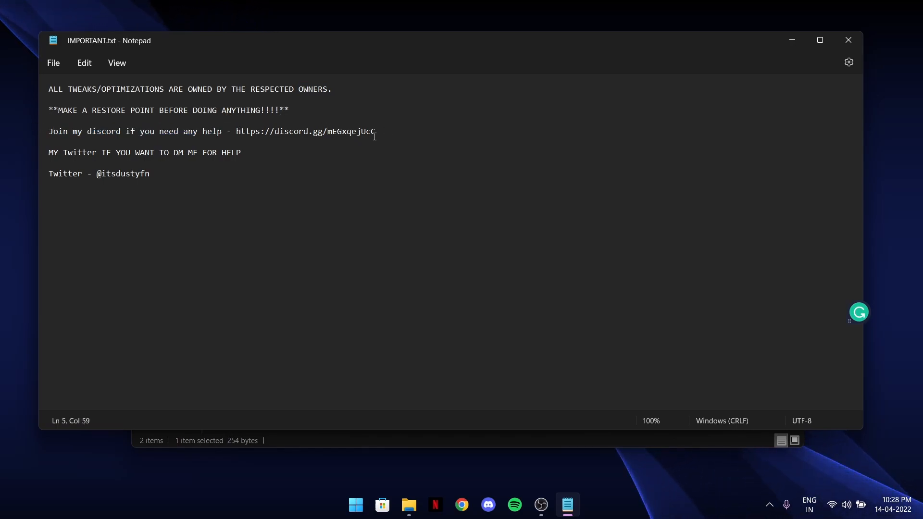
{"action": "double_click", "coordinate": [288, 131]}
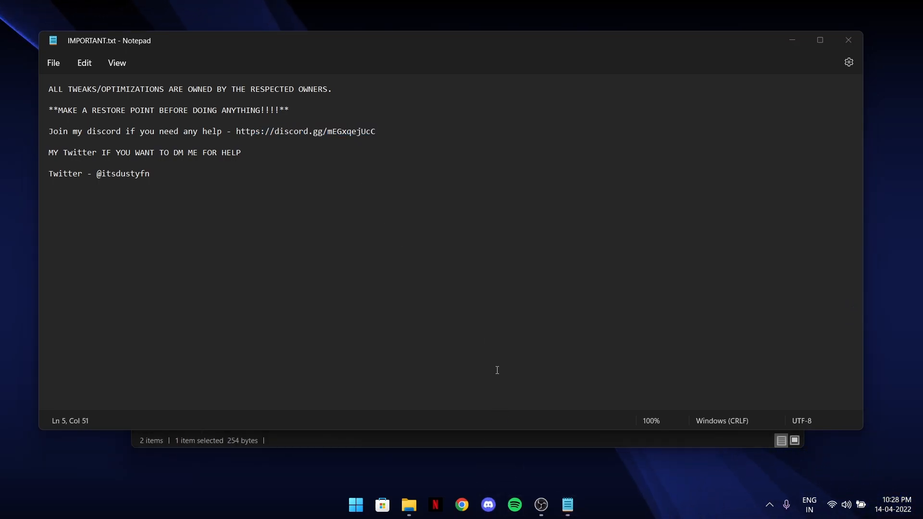
{"action": "left_click", "coordinate": [488, 505]}
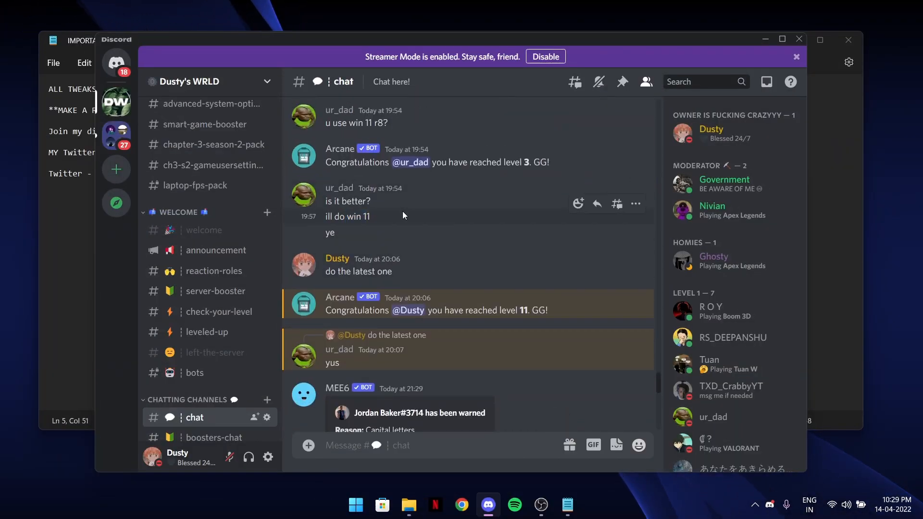
{"action": "scroll", "scroll_direction": "down", "scroll_amount": 3}
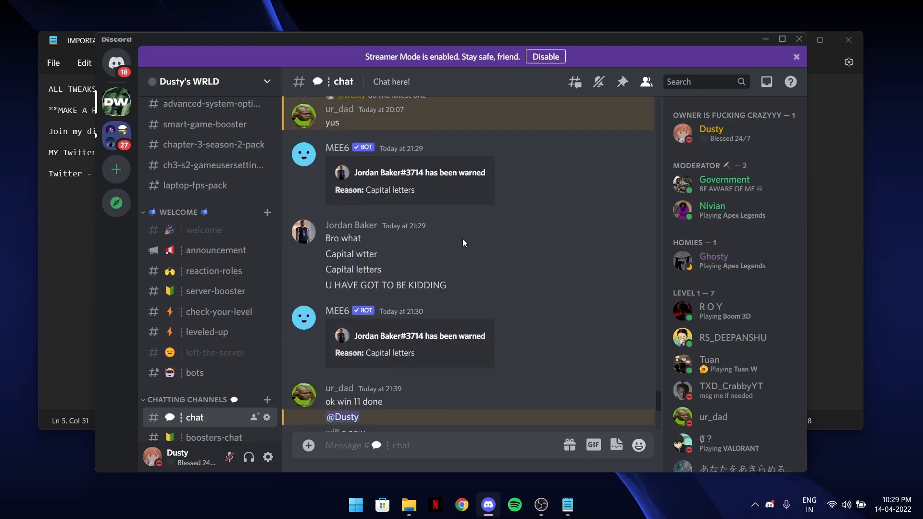
{"action": "scroll", "scroll_direction": "down", "scroll_amount": 3}
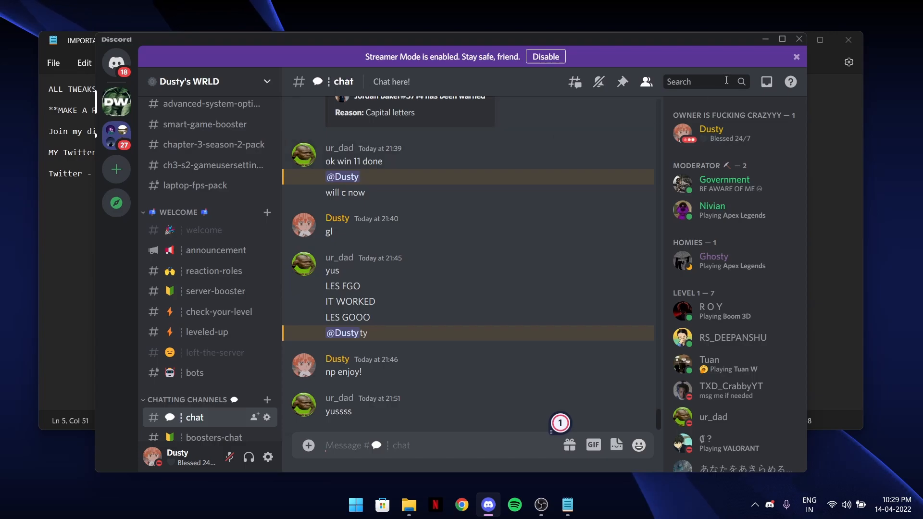
{"action": "mouse_move", "coordinate": [613, 228]}
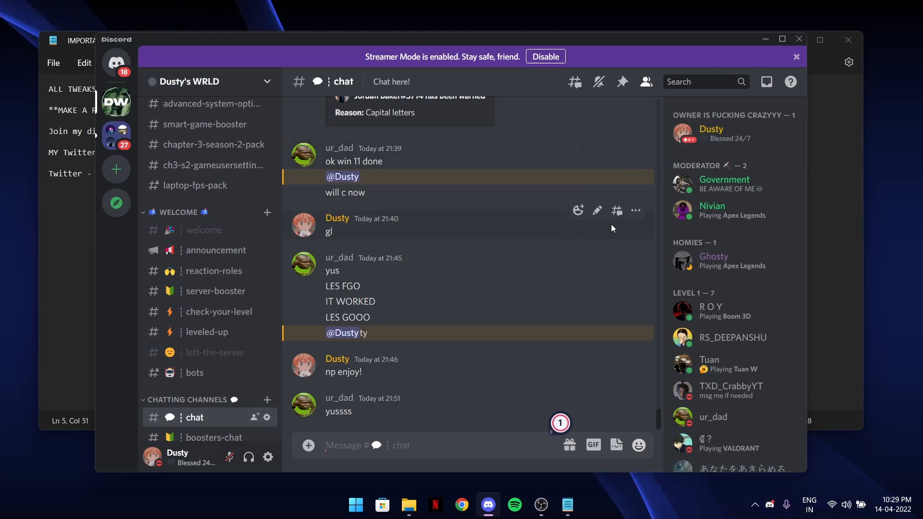
{"action": "mouse_move", "coordinate": [380, 336]}
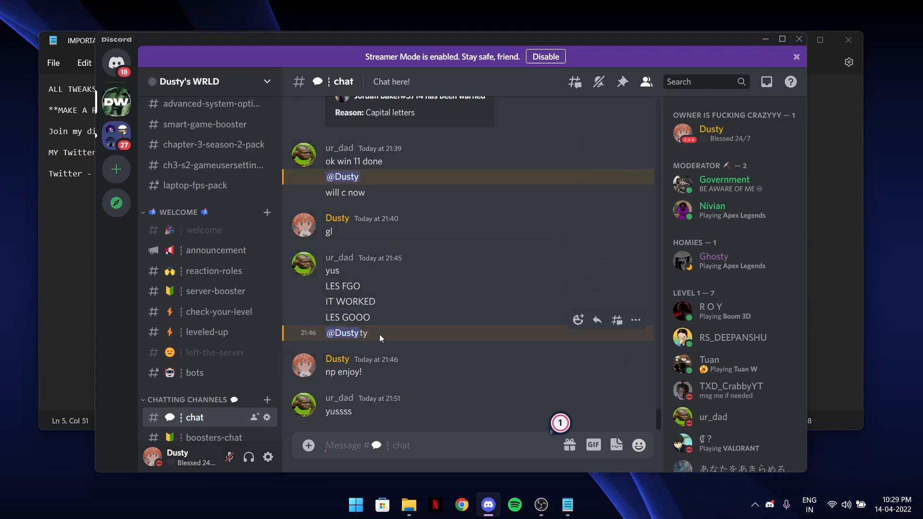
{"action": "mouse_move", "coordinate": [392, 183]}
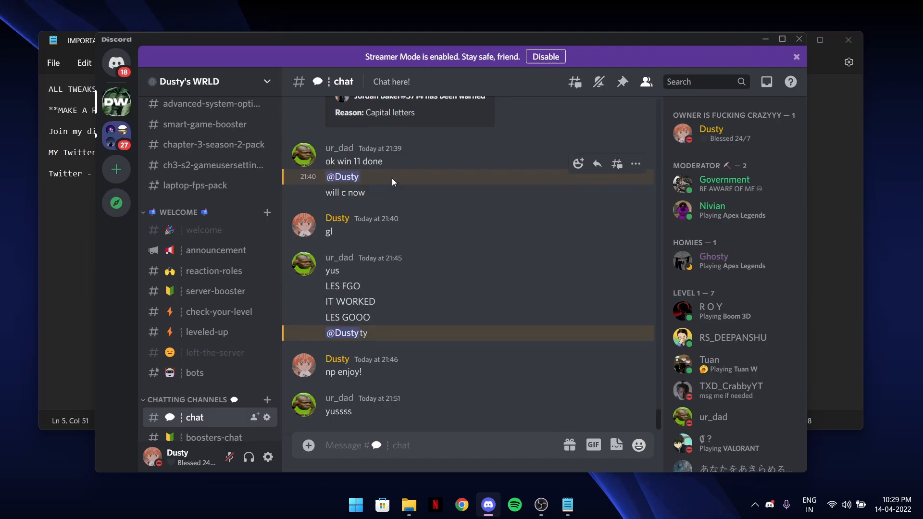
{"action": "mouse_move", "coordinate": [380, 405]}
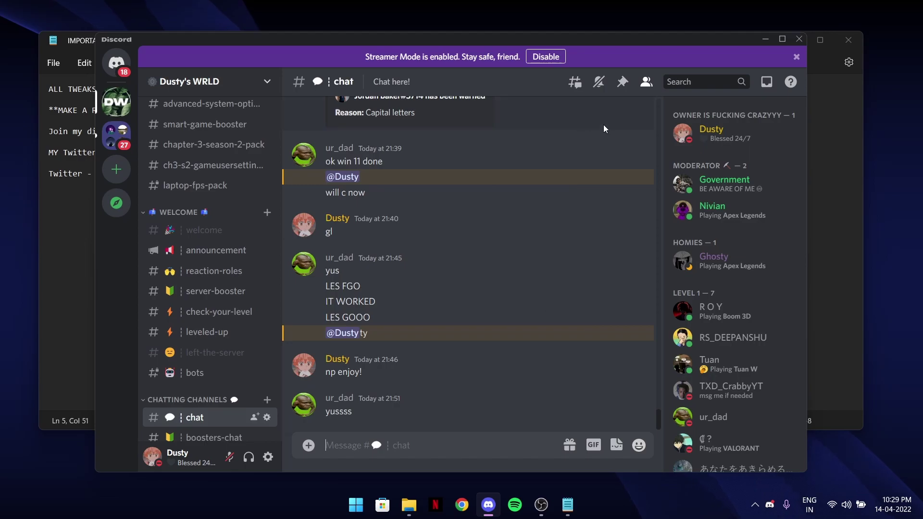
{"action": "mouse_move", "coordinate": [353, 354]}
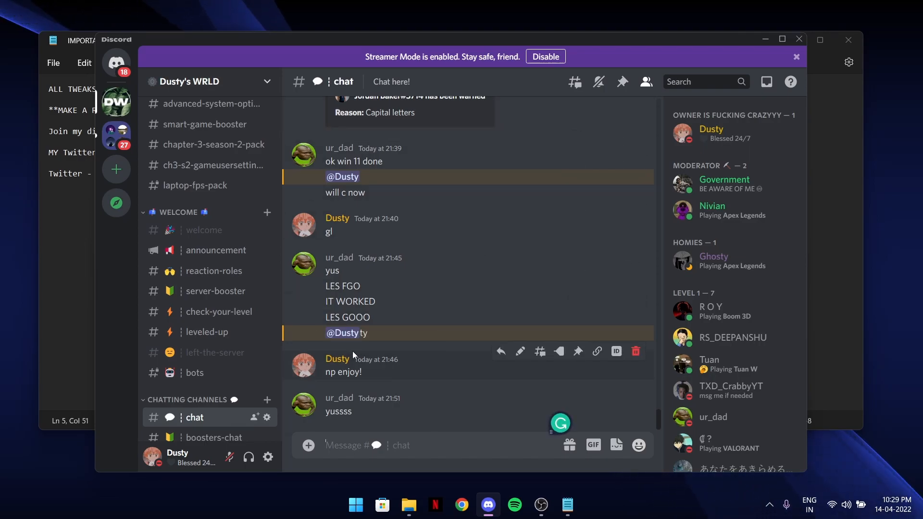
{"action": "type", "text": "@mod"}
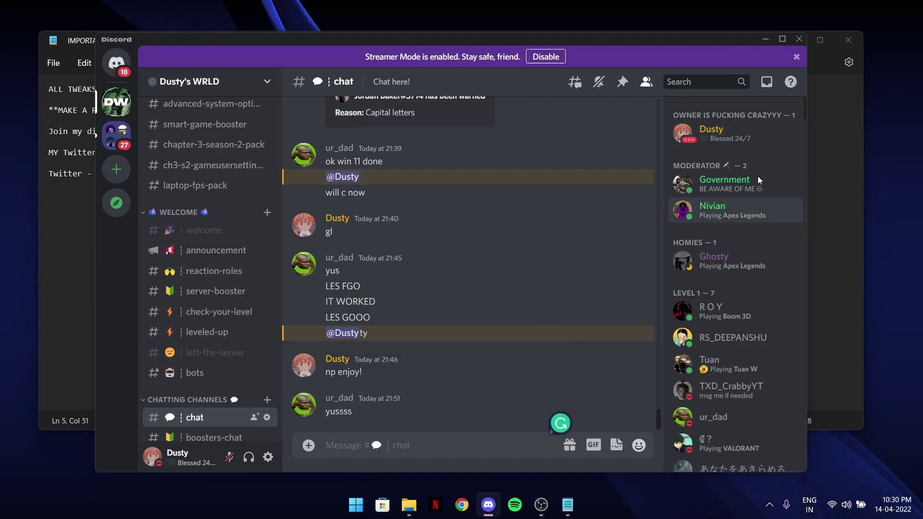
{"action": "left_click", "coordinate": [568, 504]}
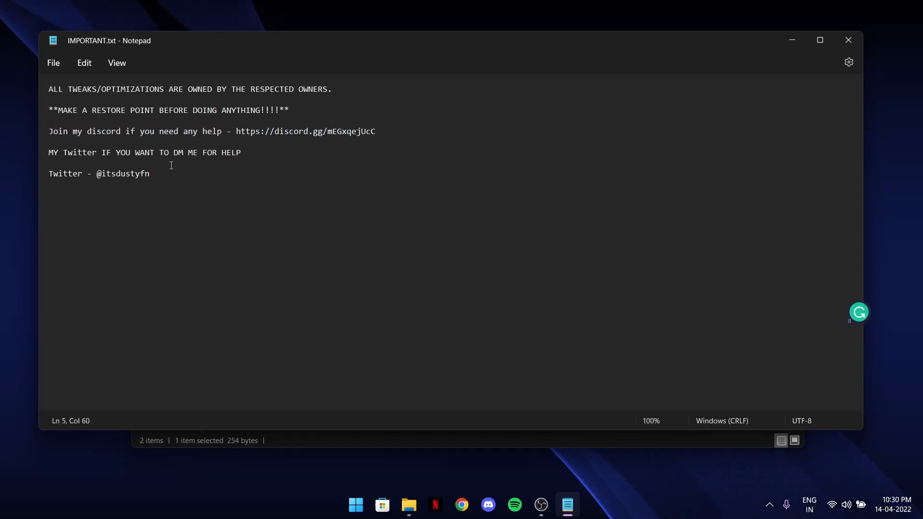
Highlight the Twitter handle in the IMPORTANT note, then close Notepad.
{"action": "double_click", "coordinate": [126, 173]}
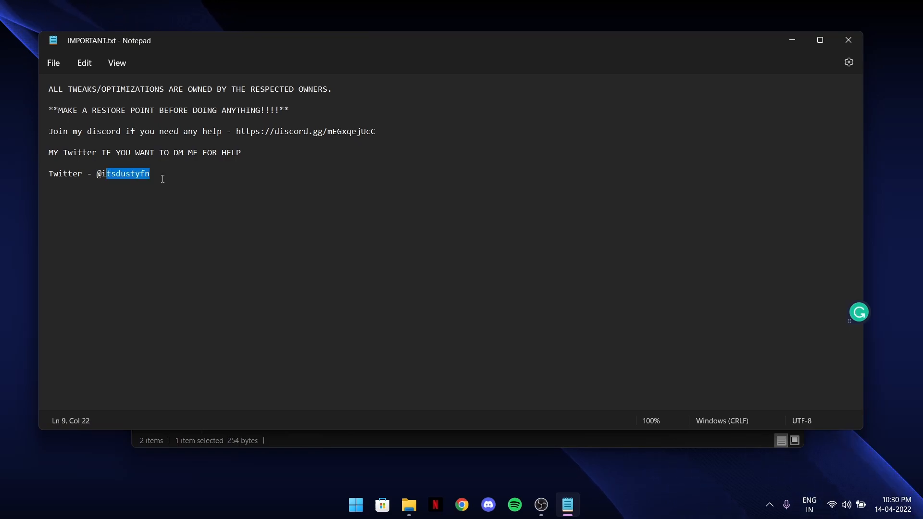
{"action": "left_click", "coordinate": [156, 173]}
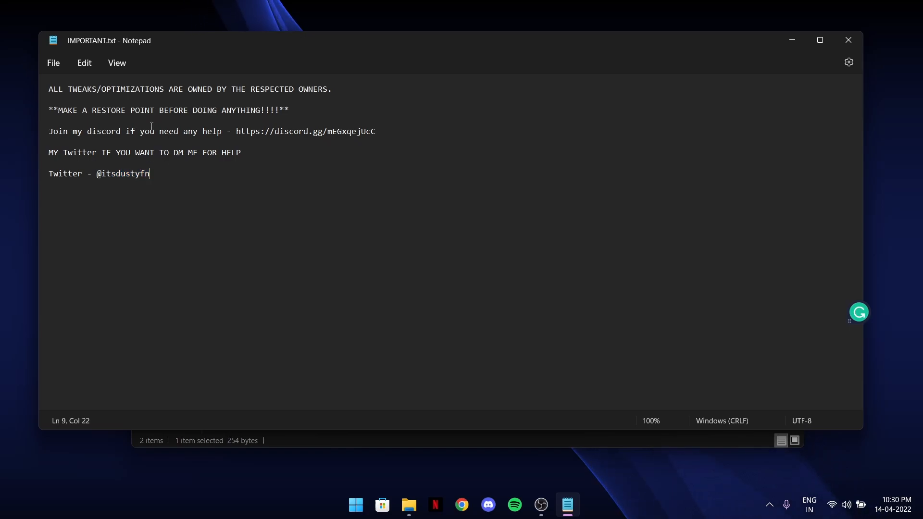
{"action": "double_click", "coordinate": [124, 173]}
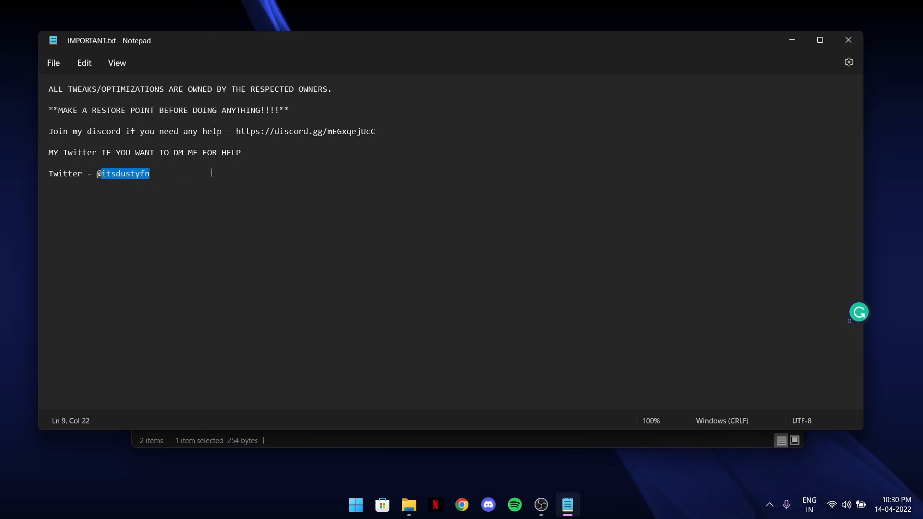
{"action": "left_click", "coordinate": [409, 505]}
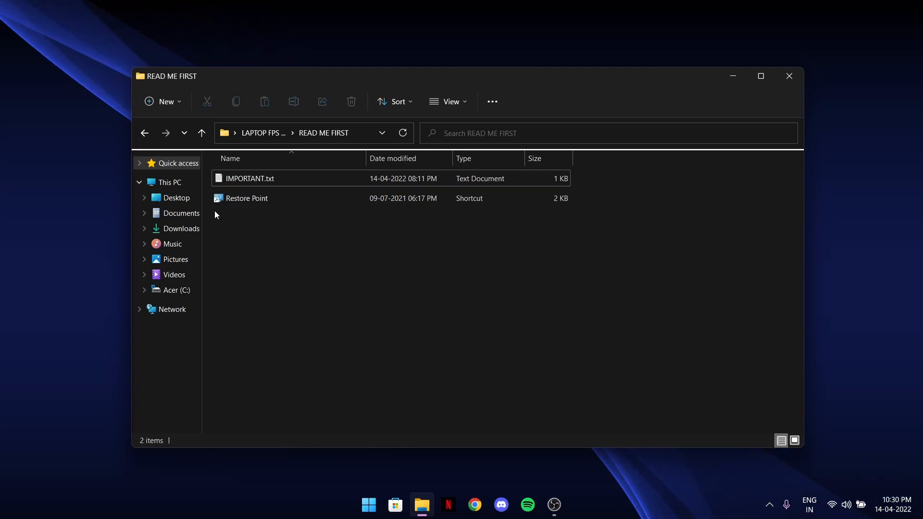
{"action": "mouse_move", "coordinate": [227, 202]}
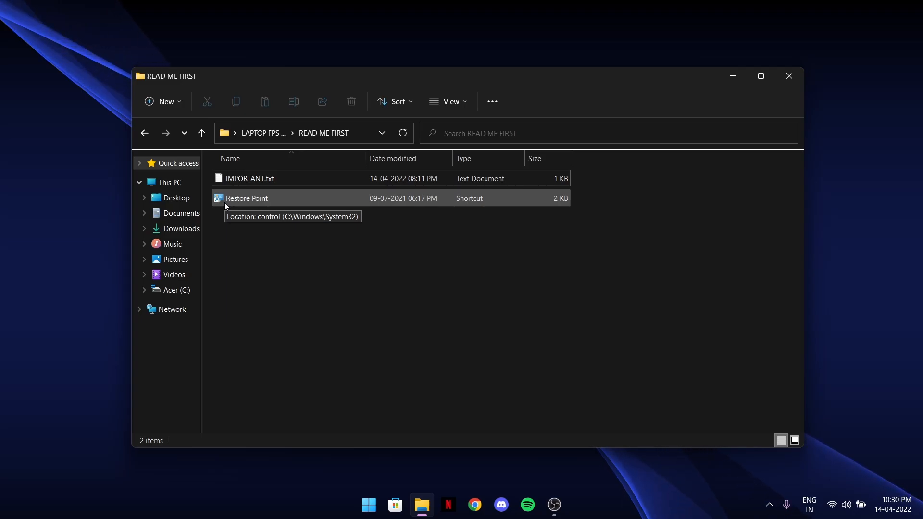
{"action": "mouse_move", "coordinate": [313, 198]}
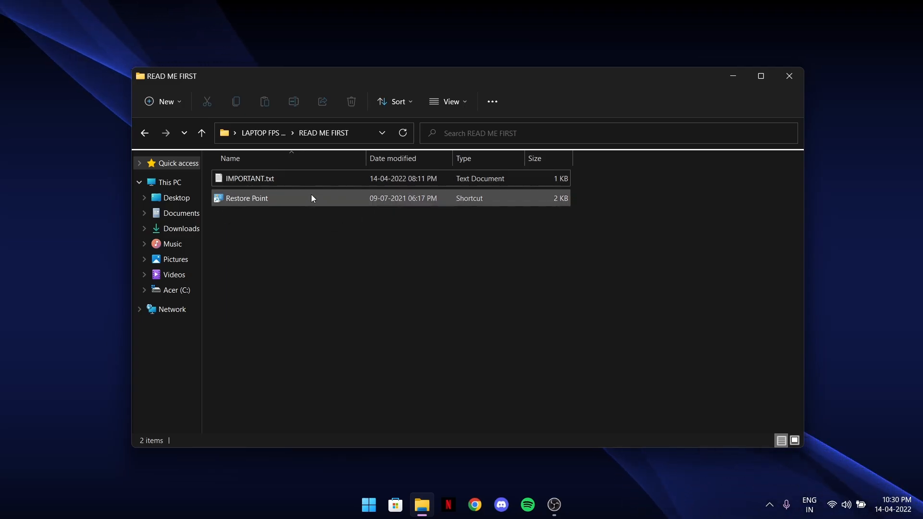
Go back to the boost pack folder and run memreduct-3.3.5-setup.exe.
{"action": "left_click", "coordinate": [201, 134]}
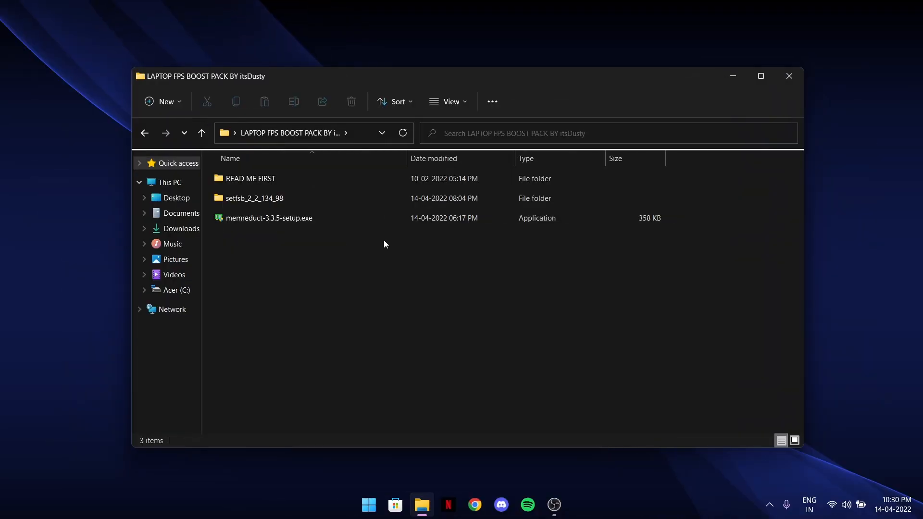
{"action": "mouse_move", "coordinate": [321, 247]}
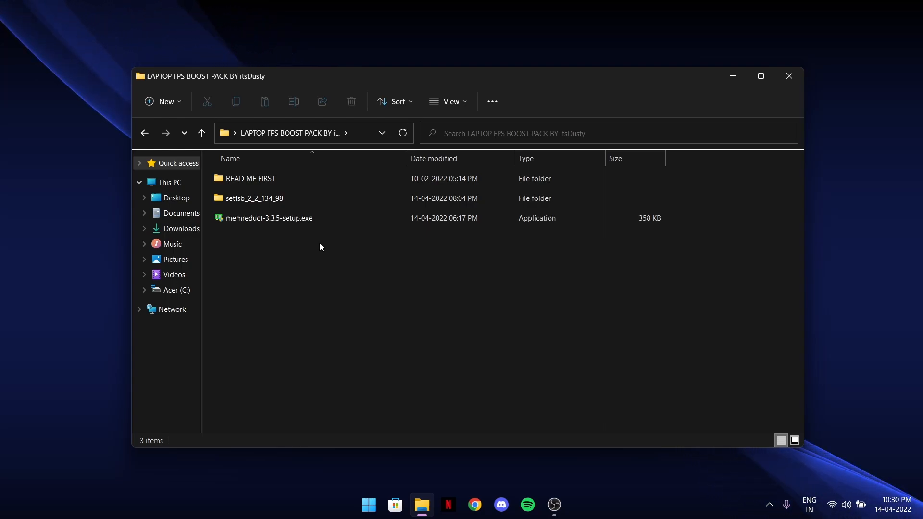
{"action": "mouse_move", "coordinate": [264, 244]}
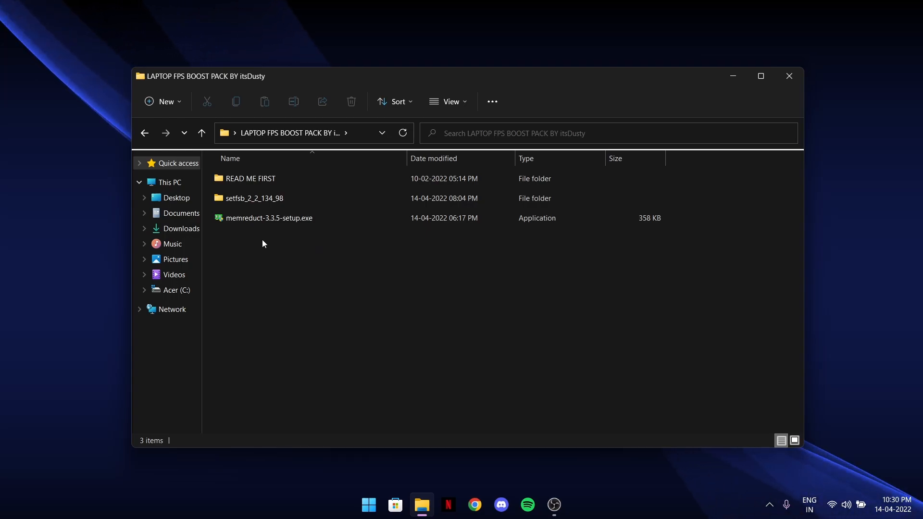
{"action": "mouse_move", "coordinate": [273, 231]}
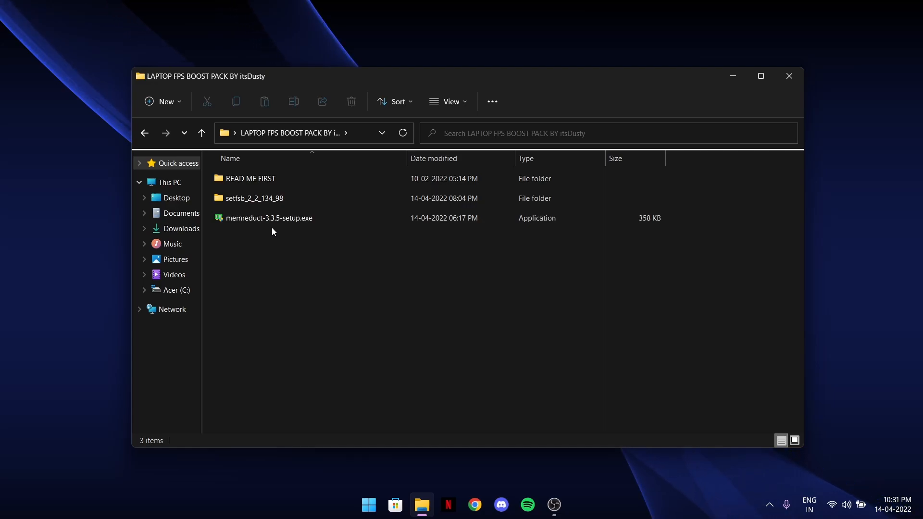
{"action": "left_click", "coordinate": [269, 218]}
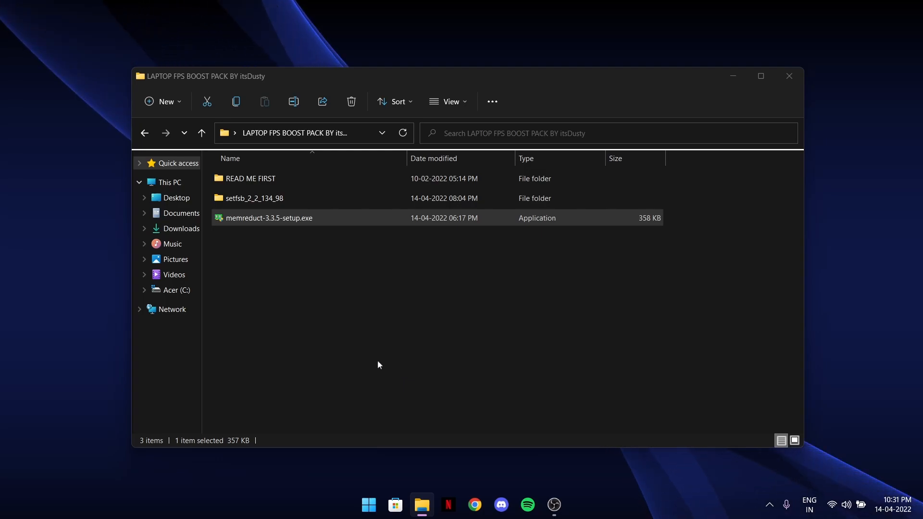
{"action": "double_click", "coordinate": [269, 218]}
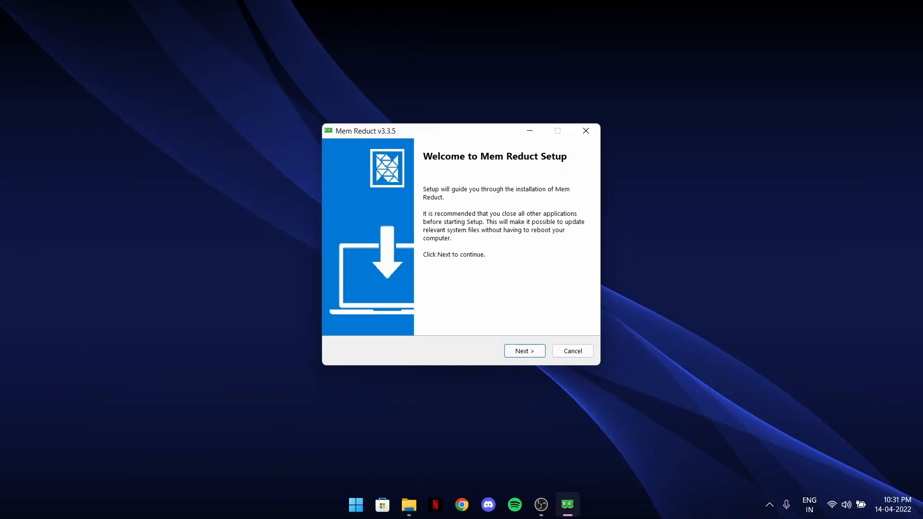
Install Mem Reduct without start menu shortcuts, launch it, and accept the update prompt.
{"action": "left_click", "coordinate": [525, 351]}
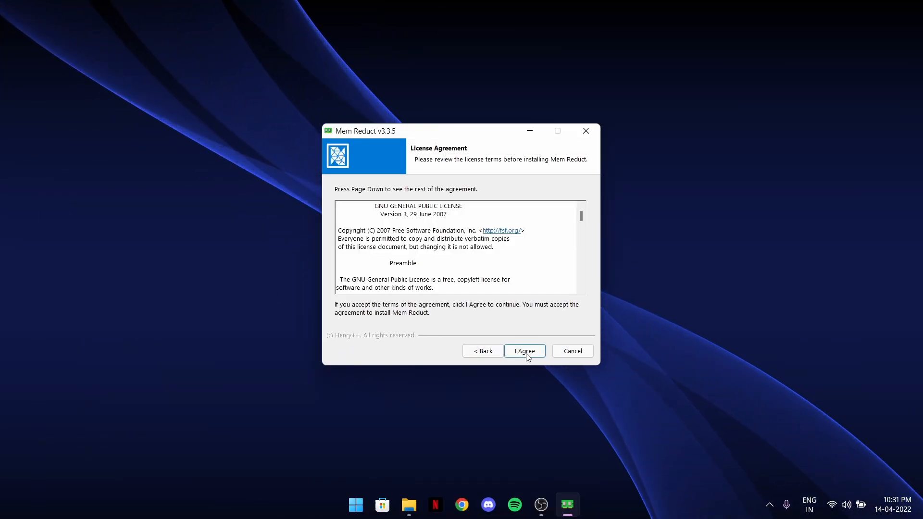
{"action": "left_click", "coordinate": [525, 351]}
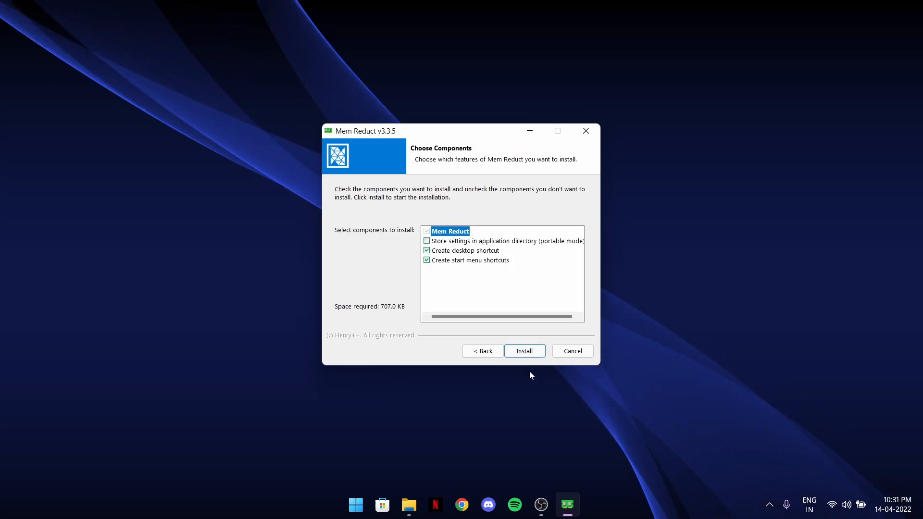
{"action": "mouse_move", "coordinate": [454, 268]}
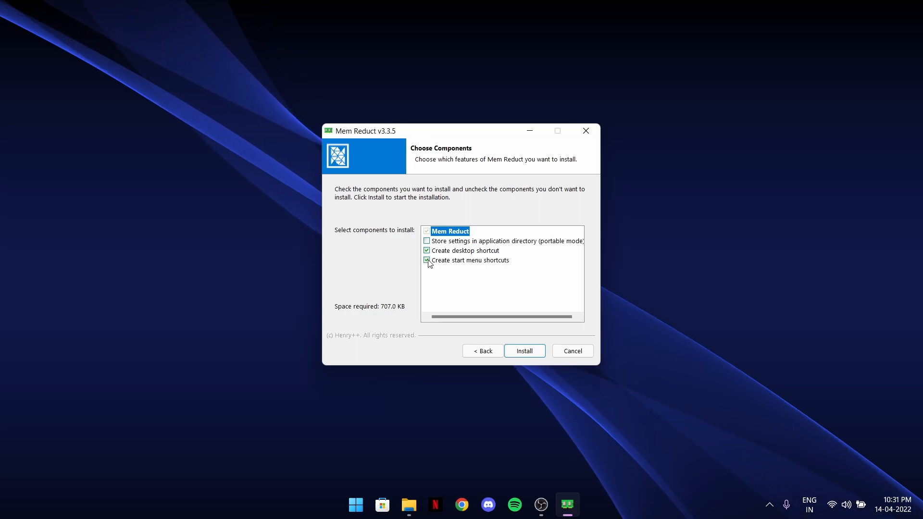
{"action": "left_click", "coordinate": [427, 260]}
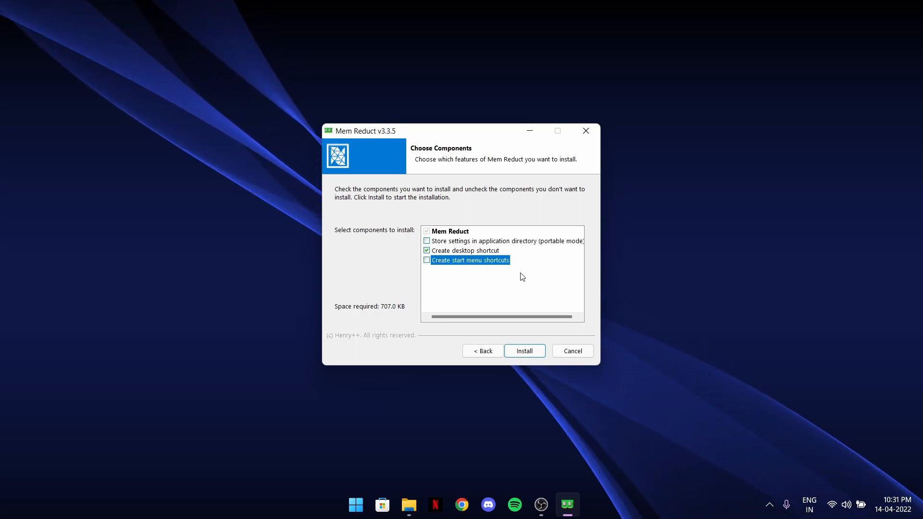
{"action": "left_click", "coordinate": [524, 351]}
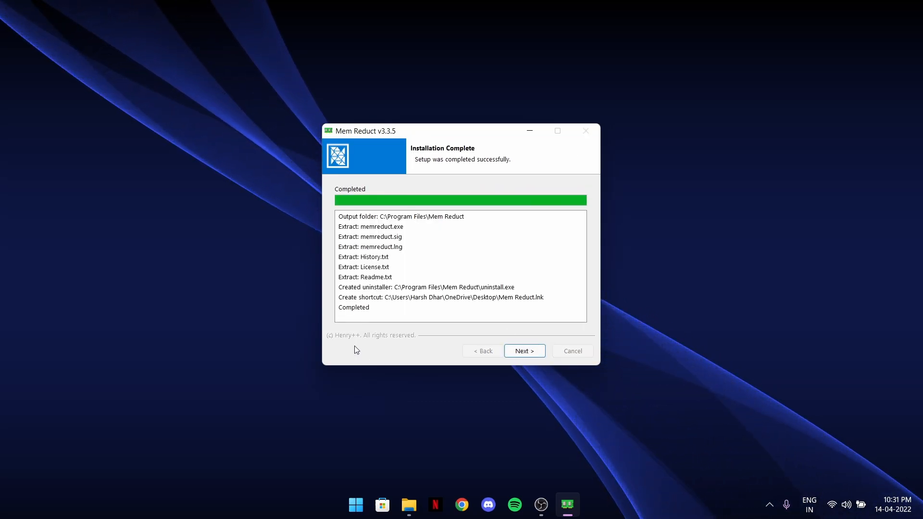
{"action": "left_click", "coordinate": [525, 351]}
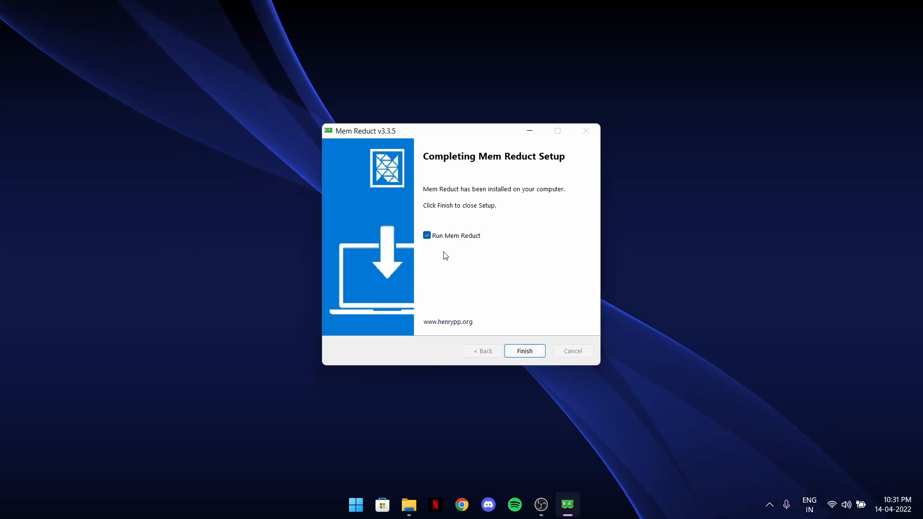
{"action": "mouse_move", "coordinate": [473, 247]}
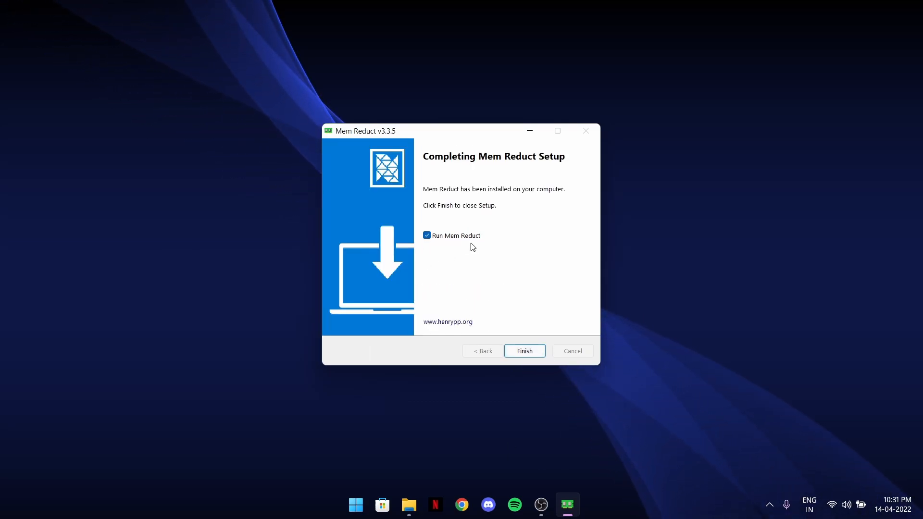
{"action": "left_click", "coordinate": [524, 351]}
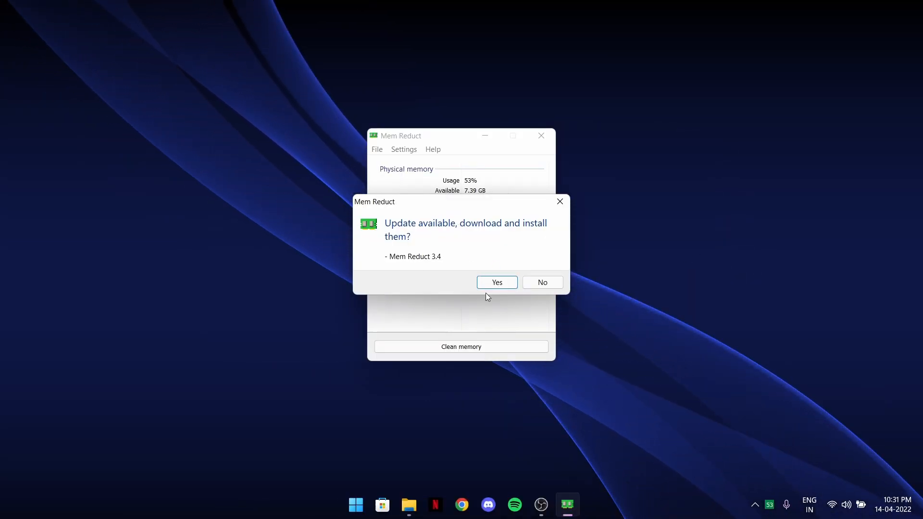
{"action": "left_click", "coordinate": [496, 282]}
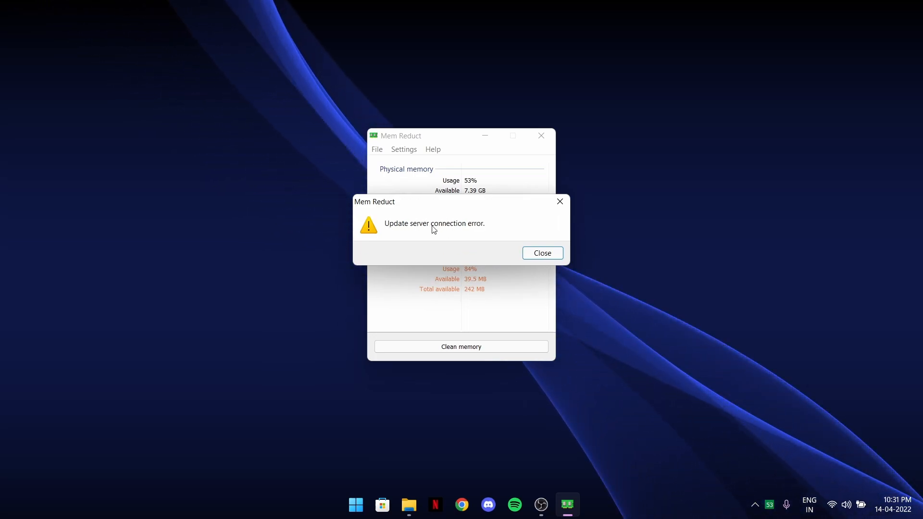
Close the update server error and view memory usage: physical 53%, virtual 28%.
{"action": "left_click", "coordinate": [542, 253]}
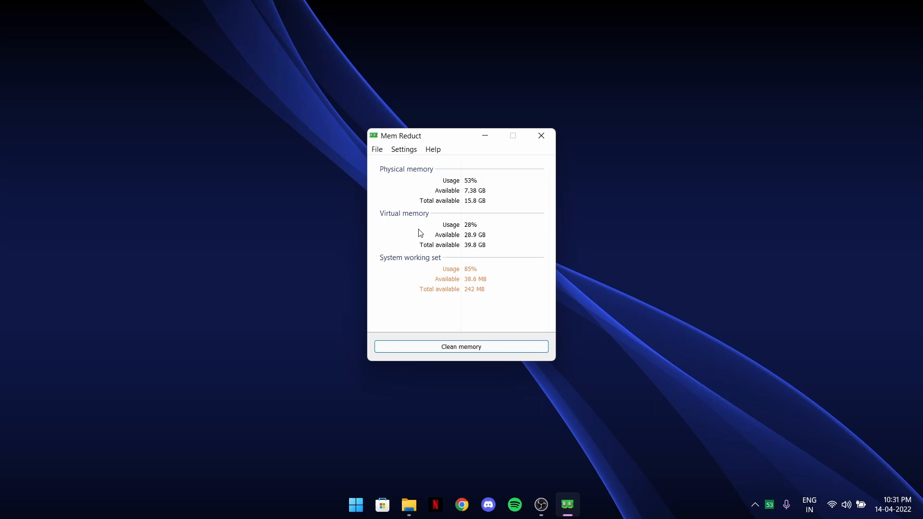
{"action": "mouse_move", "coordinate": [456, 208]}
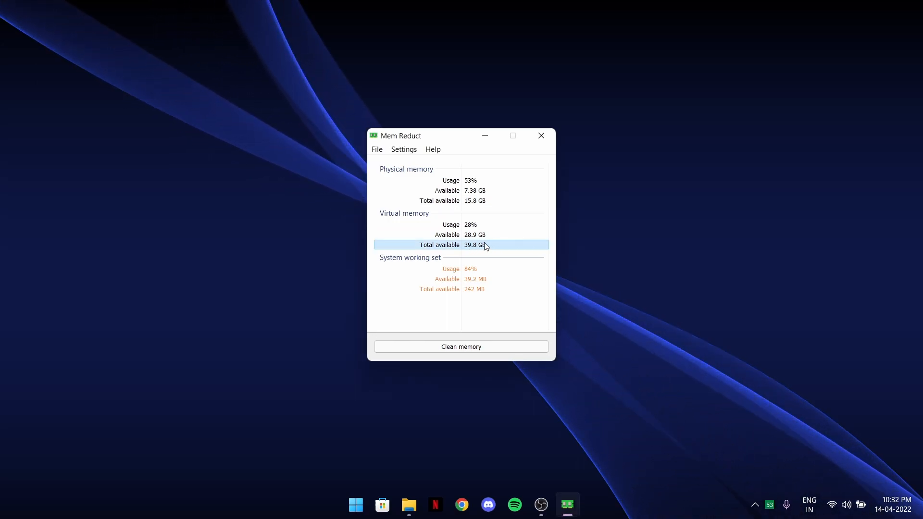
{"action": "mouse_move", "coordinate": [506, 189]}
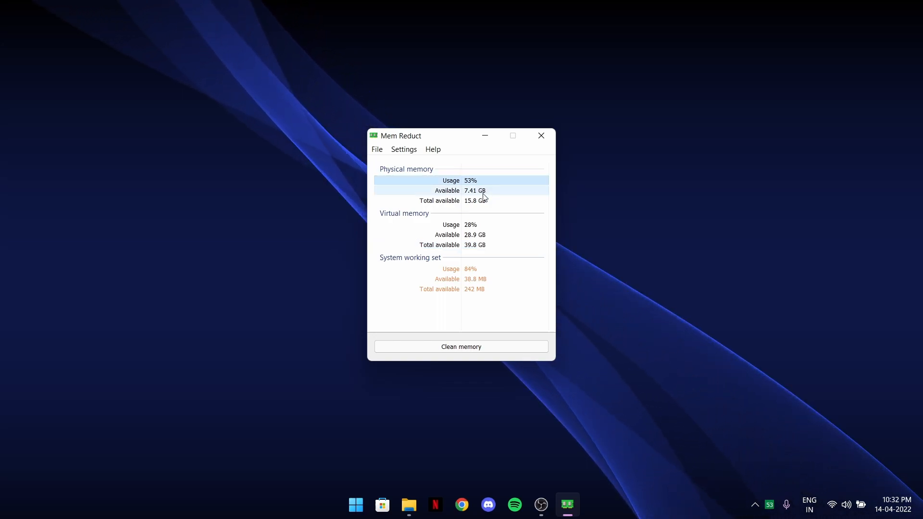
{"action": "mouse_move", "coordinate": [465, 262]}
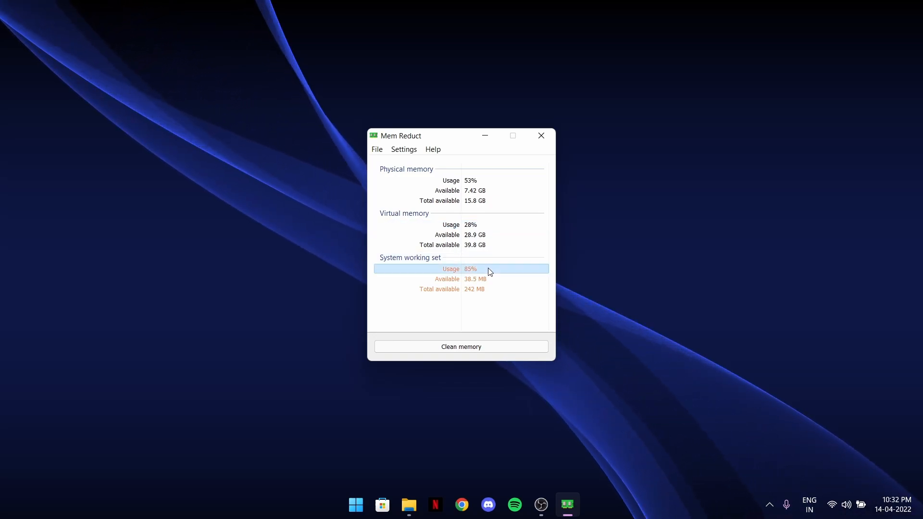
{"action": "mouse_move", "coordinate": [488, 296]}
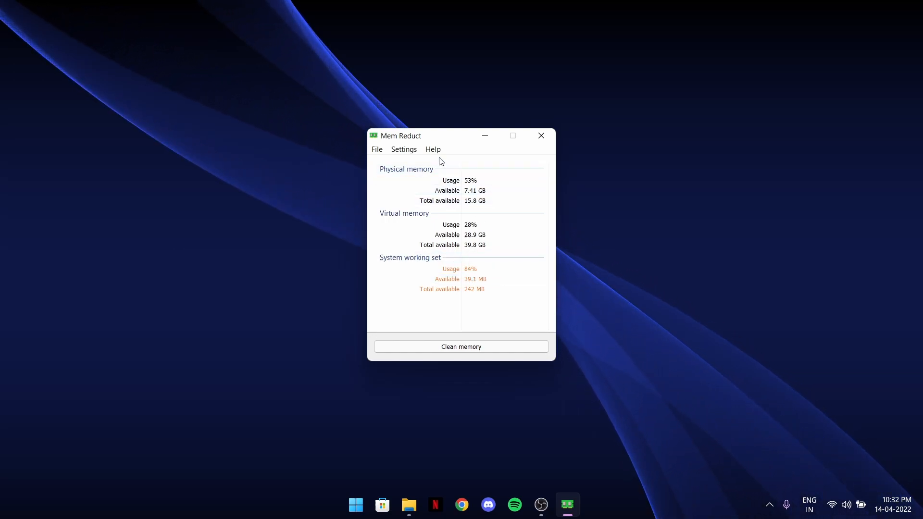
{"action": "left_click", "coordinate": [404, 149]}
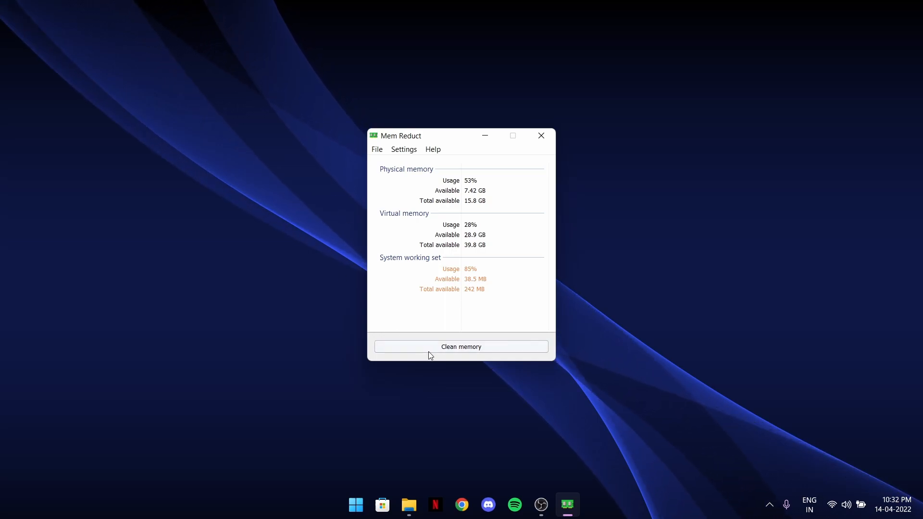
Clean memory with Do not ask again ticked, then clean again, freeing 2.08 GB.
{"action": "left_click", "coordinate": [461, 347]}
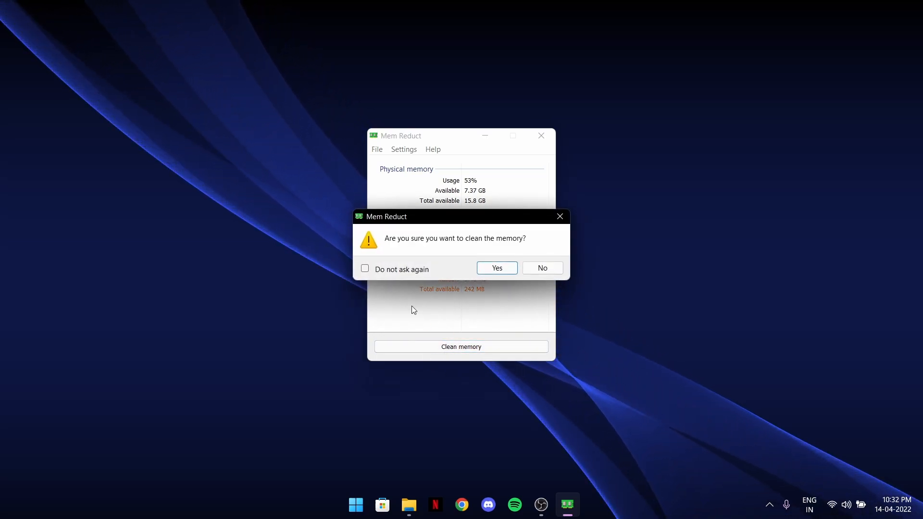
{"action": "left_click", "coordinate": [365, 269]}
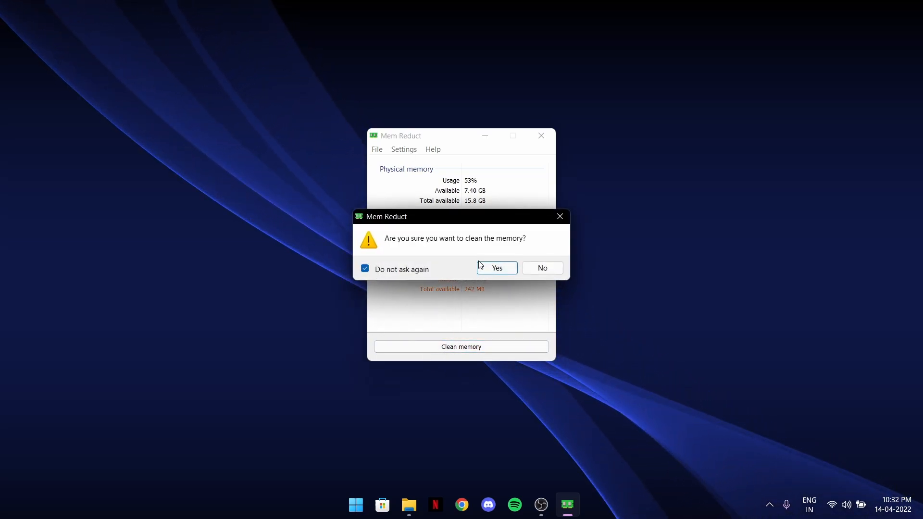
{"action": "left_click", "coordinate": [497, 268]}
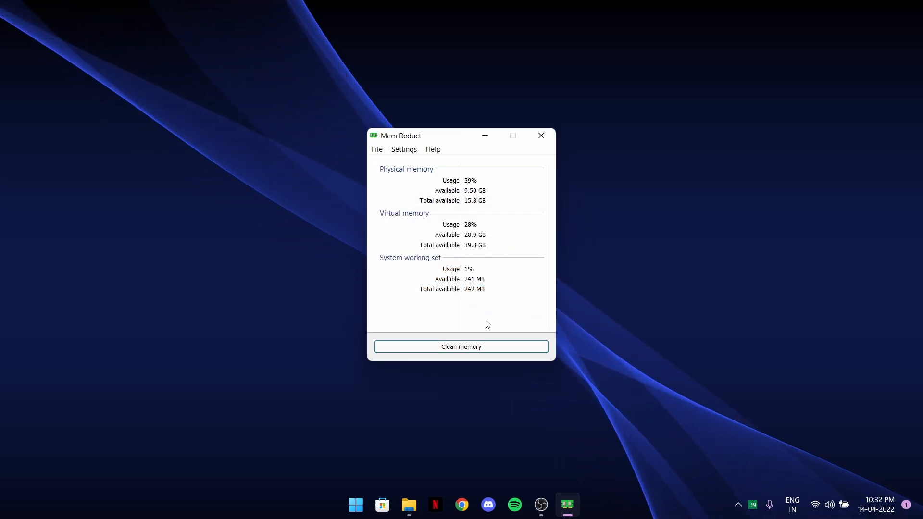
{"action": "left_click", "coordinate": [461, 347]}
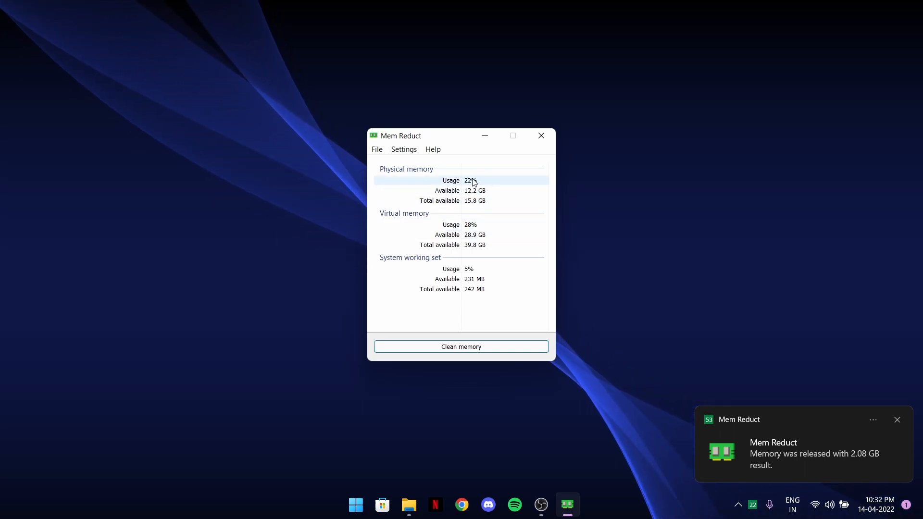
{"action": "mouse_move", "coordinate": [448, 247]}
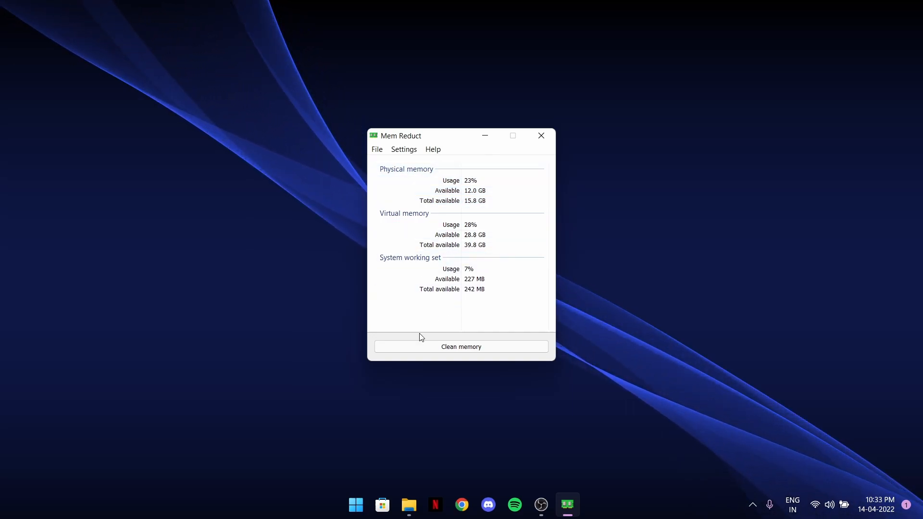
{"action": "mouse_move", "coordinate": [457, 347]}
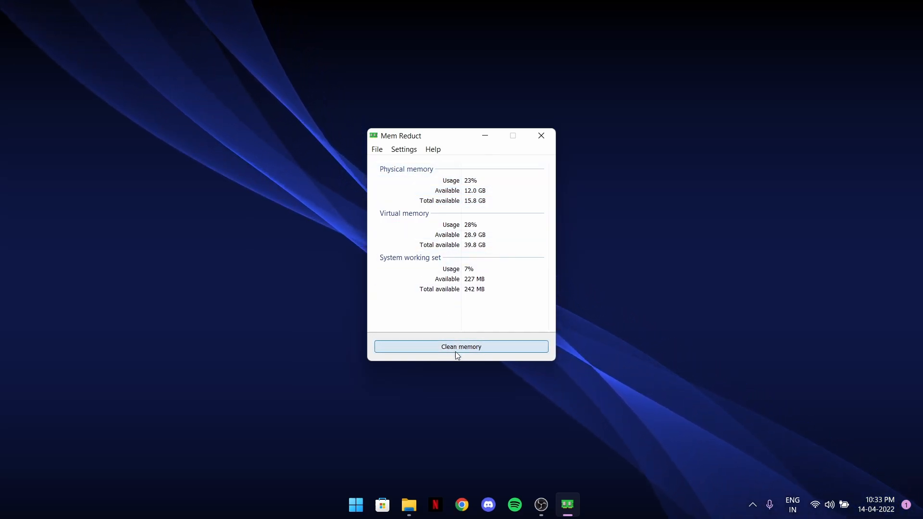
{"action": "left_click", "coordinate": [462, 347]}
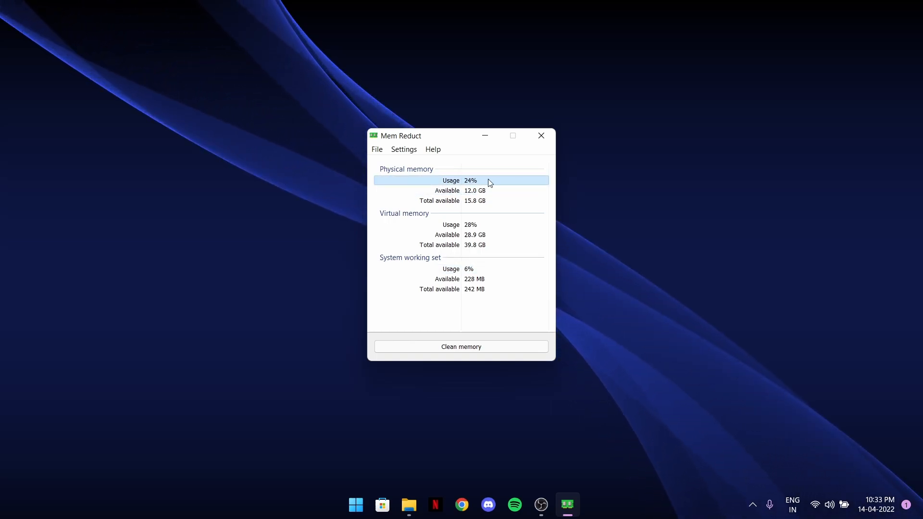
{"action": "mouse_move", "coordinate": [477, 225]}
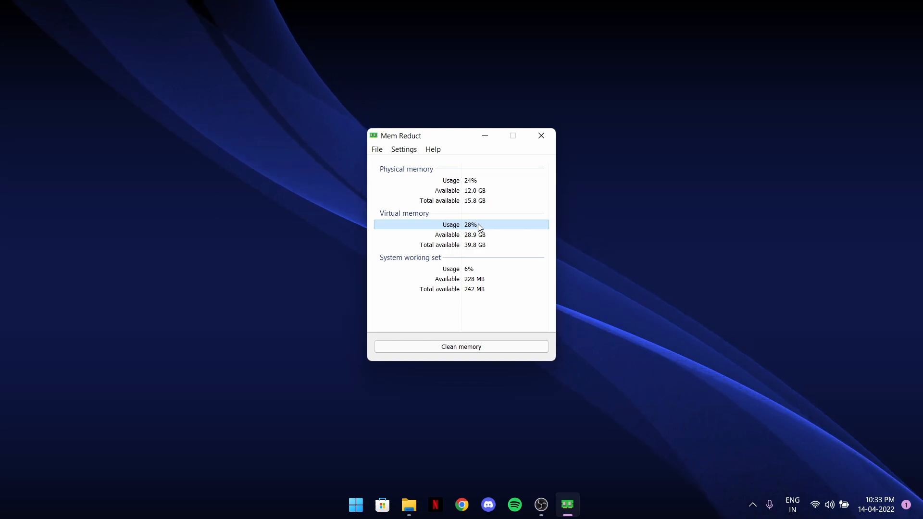
{"action": "mouse_move", "coordinate": [354, 207]}
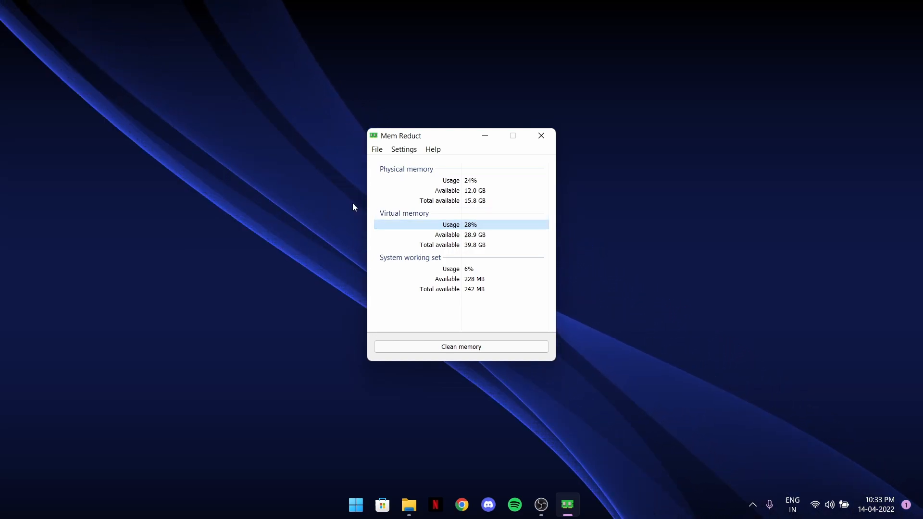
{"action": "left_click", "coordinate": [404, 150]}
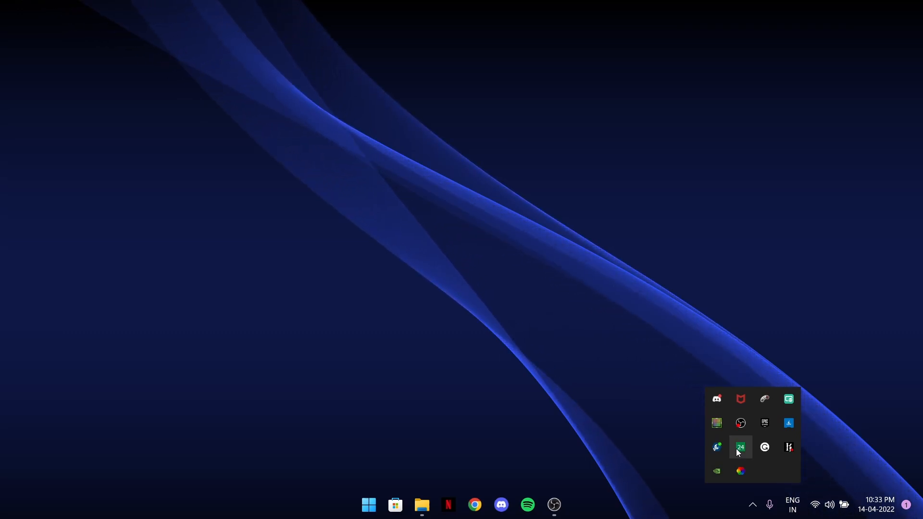
Turn on Show desktop icons and open the LAPTOP FPS BOOST PACK folder.
{"action": "left_click", "coordinate": [741, 447]}
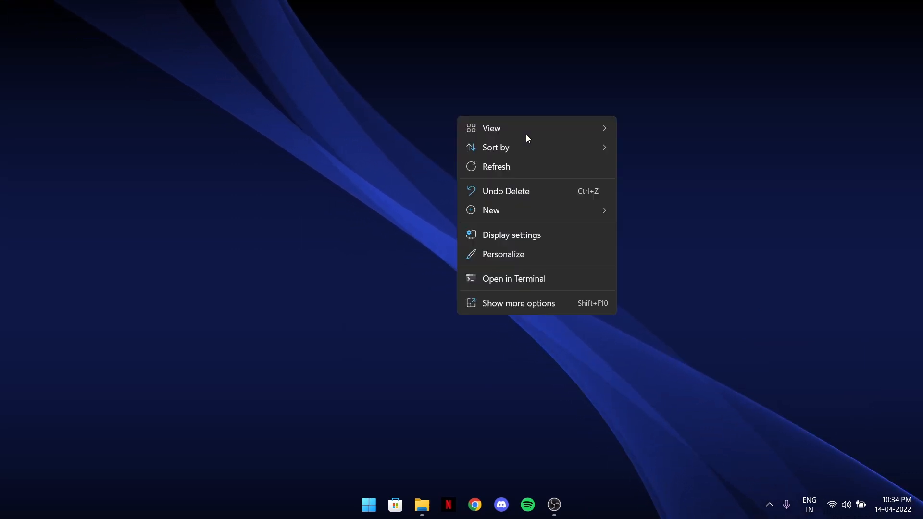
{"action": "left_click", "coordinate": [348, 166]}
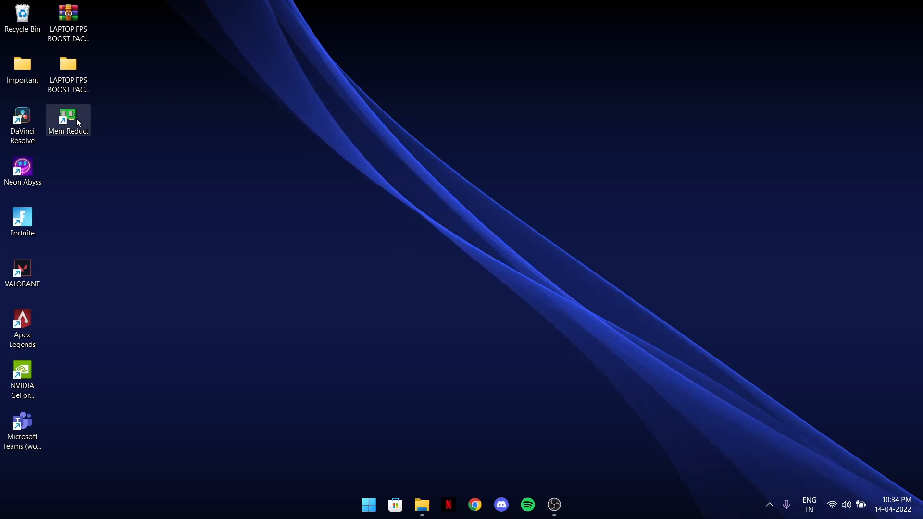
{"action": "double_click", "coordinate": [68, 116]}
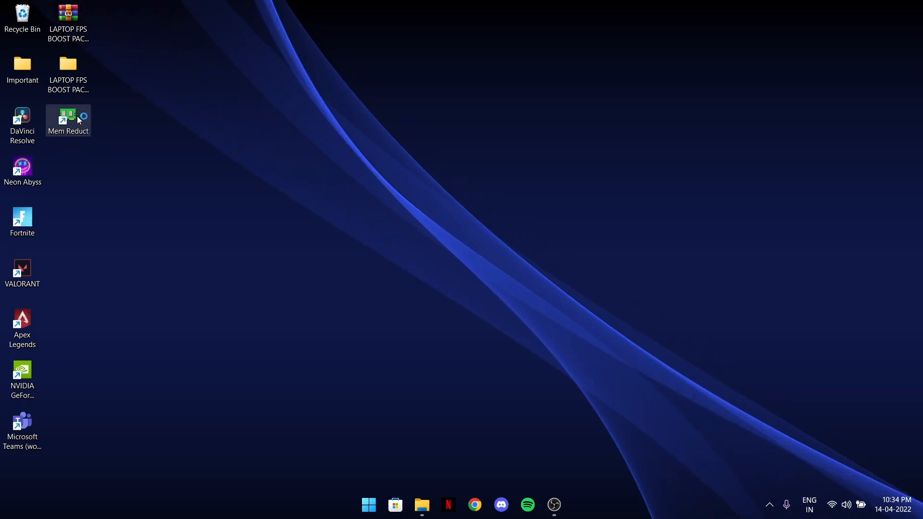
{"action": "double_click", "coordinate": [68, 115]}
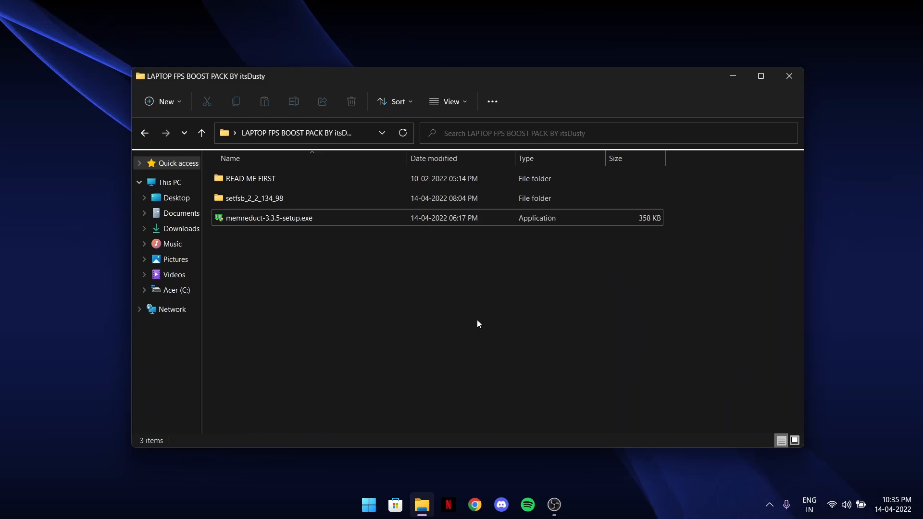
Open the setfsb_2_2_134_98 folder and launch setfsb.exe.
{"action": "left_click", "coordinate": [254, 198]}
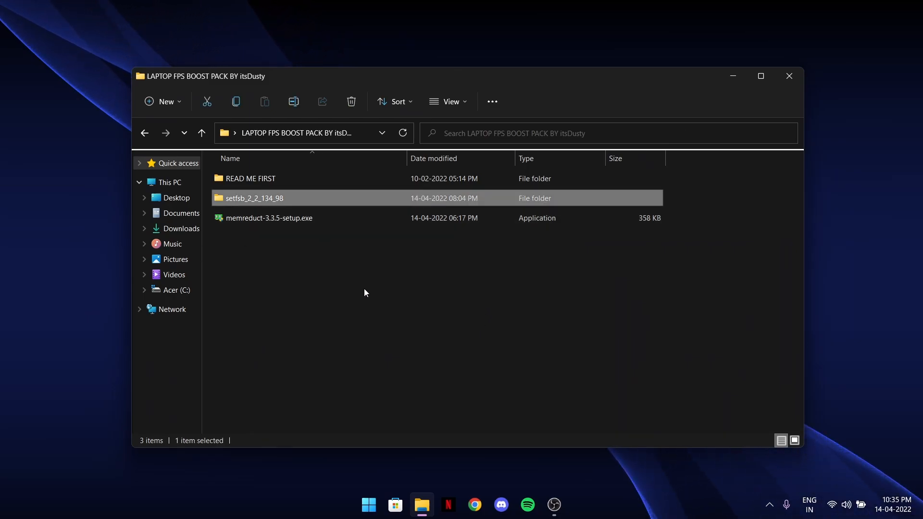
{"action": "left_click", "coordinate": [325, 234]}
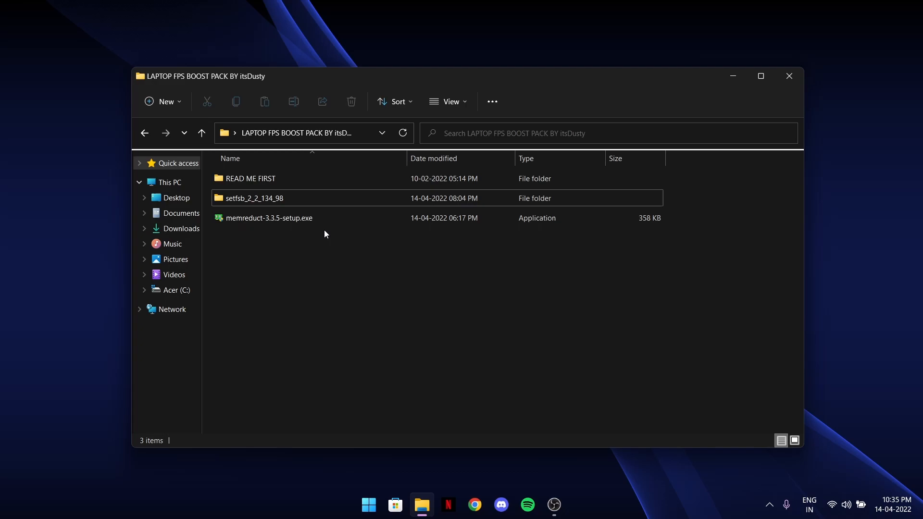
{"action": "mouse_move", "coordinate": [380, 259]}
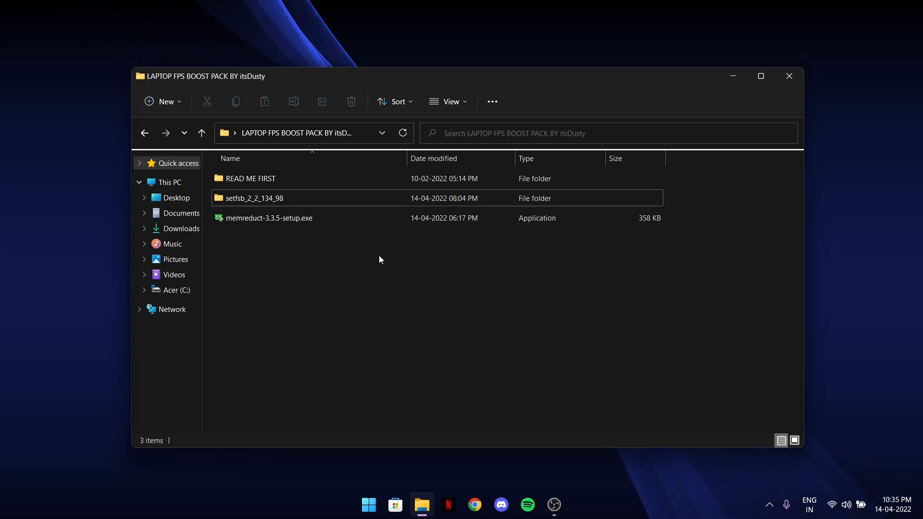
{"action": "mouse_move", "coordinate": [430, 312]}
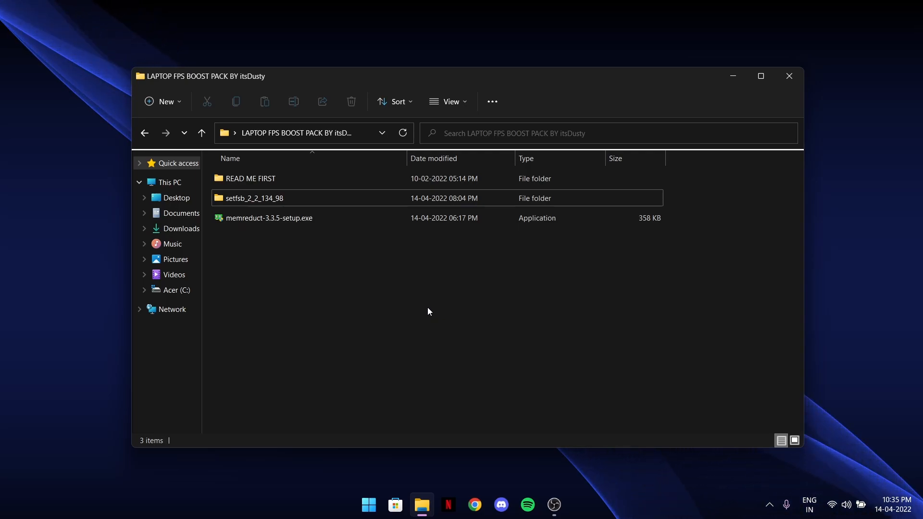
{"action": "mouse_move", "coordinate": [359, 317]}
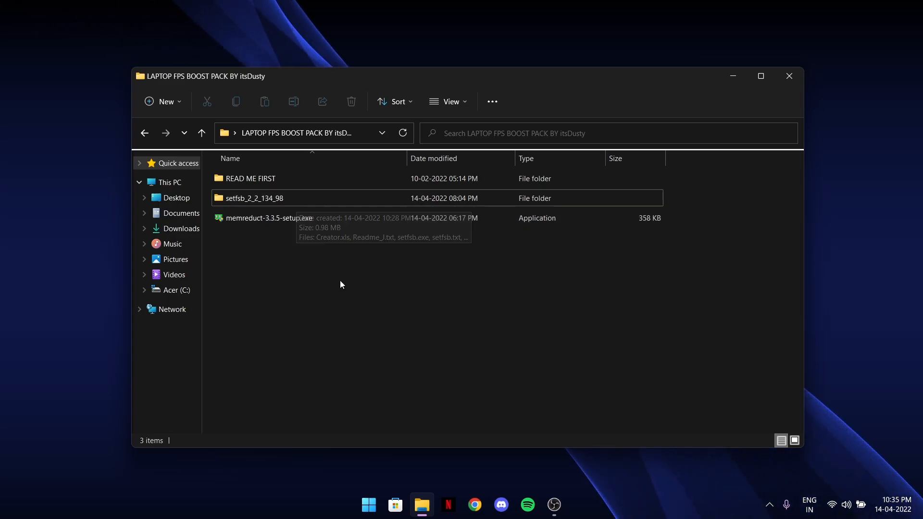
{"action": "double_click", "coordinate": [254, 198]}
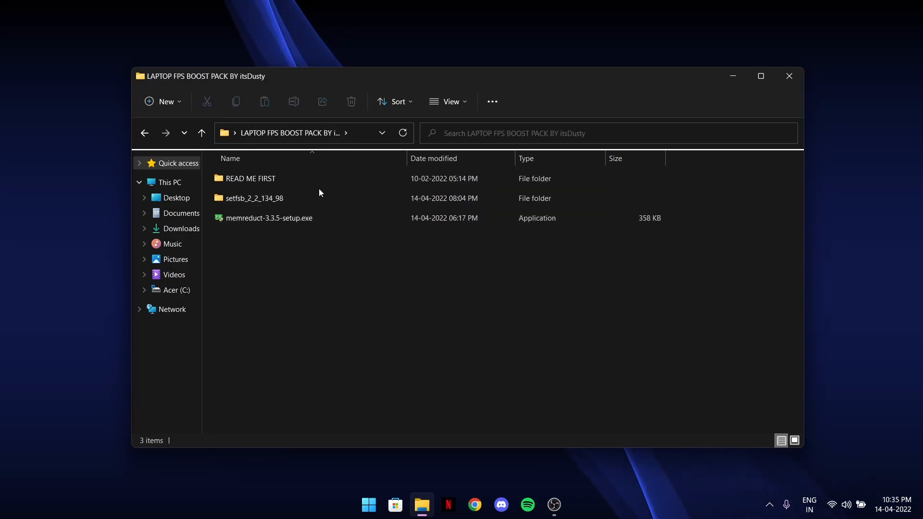
{"action": "double_click", "coordinate": [255, 199]}
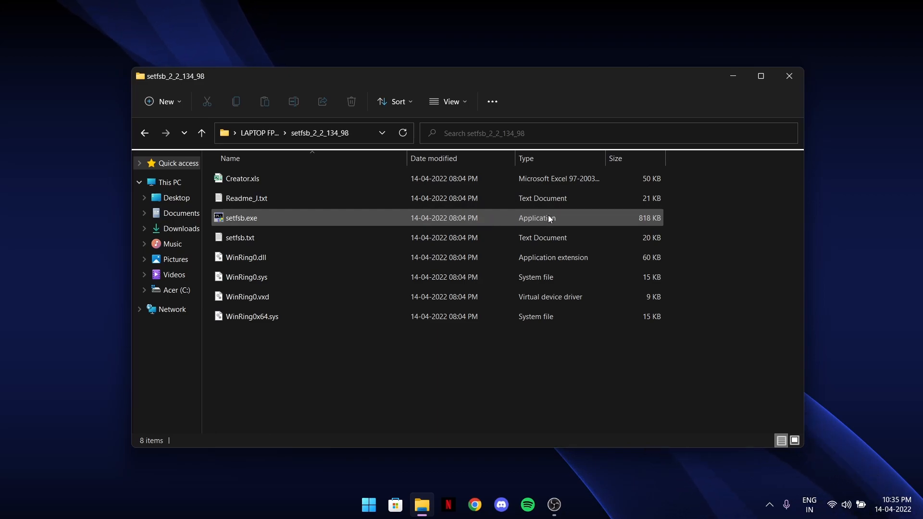
{"action": "mouse_move", "coordinate": [652, 221]}
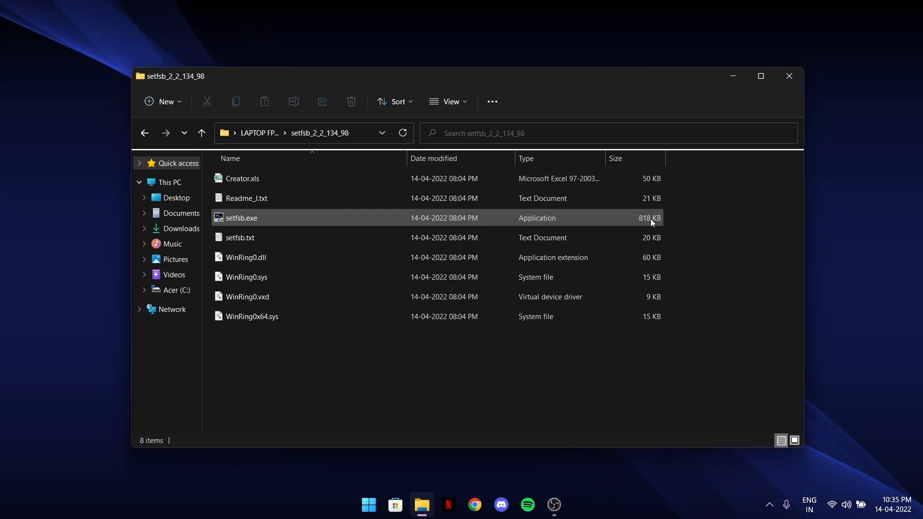
{"action": "left_click", "coordinate": [241, 217]}
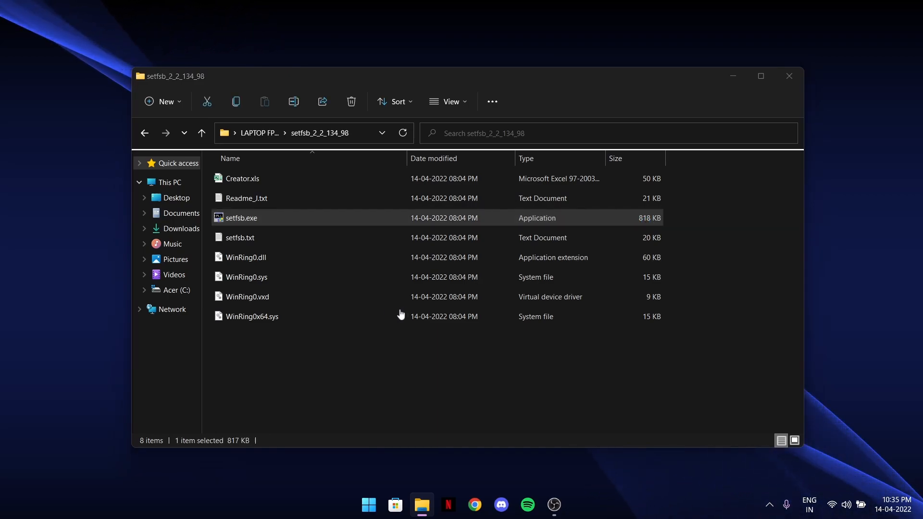
{"action": "mouse_move", "coordinate": [216, 370]}
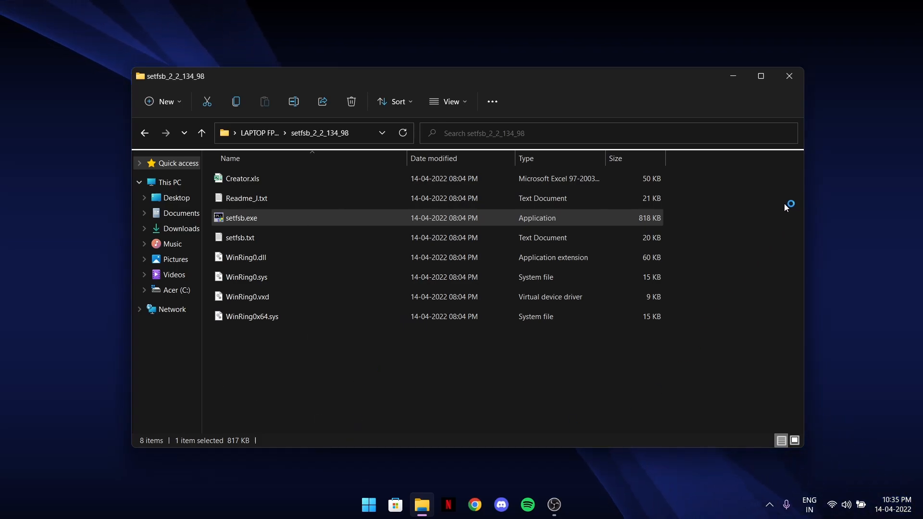
{"action": "double_click", "coordinate": [241, 217]}
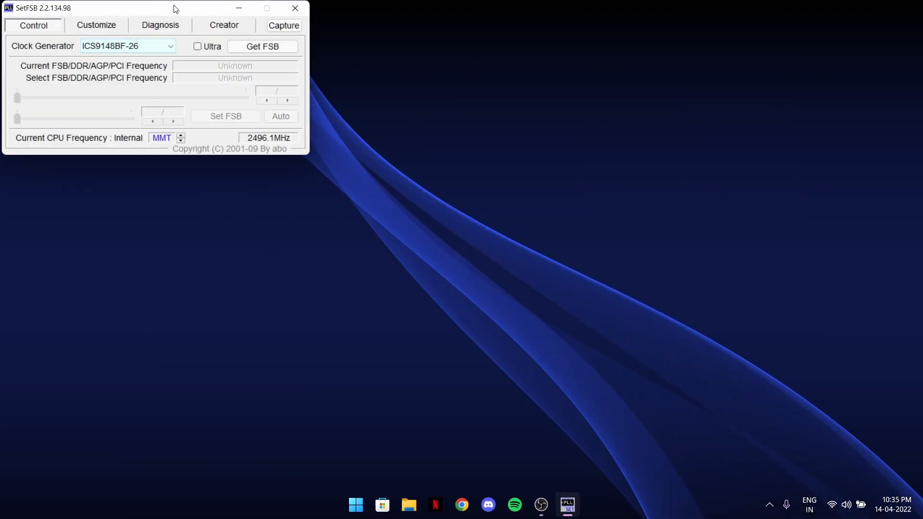
Center the SetFSB window, enable Ultra mode, and read the current FSB.
{"action": "left_click_drag", "start_coordinate": [173, 8], "coordinate": [415, 182]}
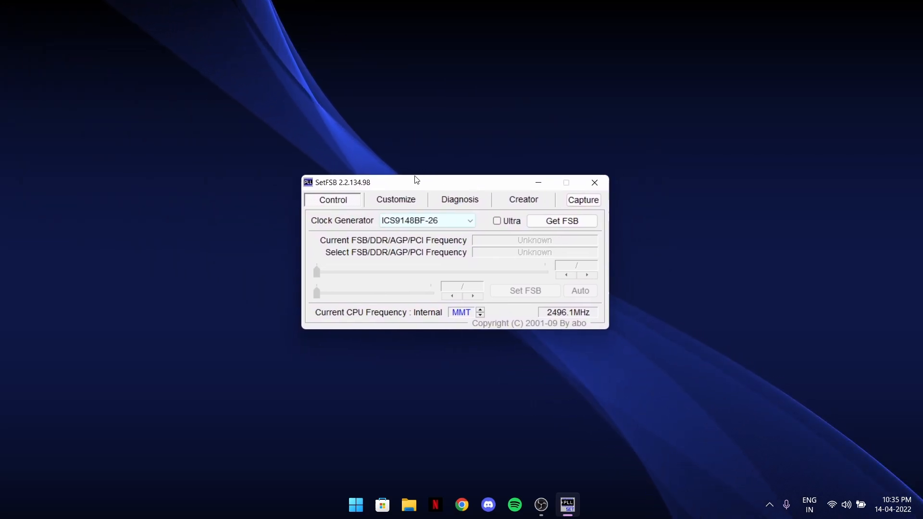
{"action": "left_click", "coordinate": [414, 220]}
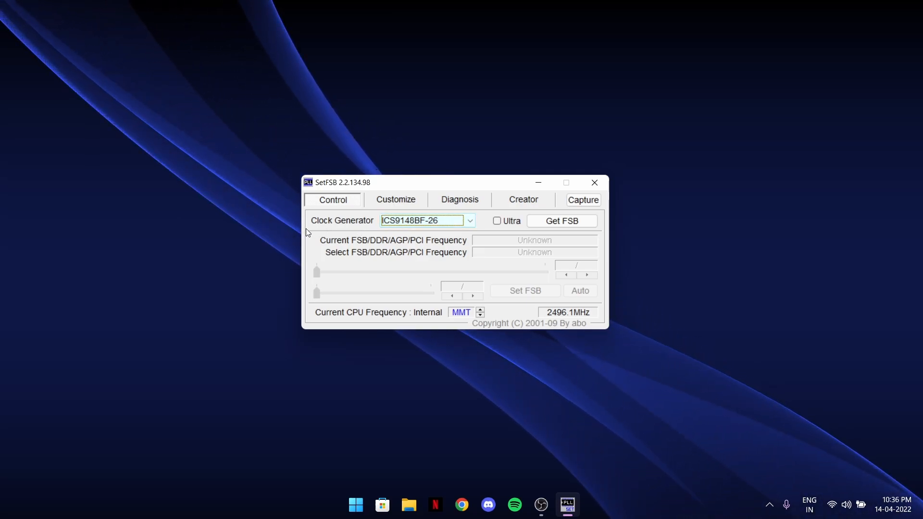
{"action": "mouse_move", "coordinate": [360, 228]}
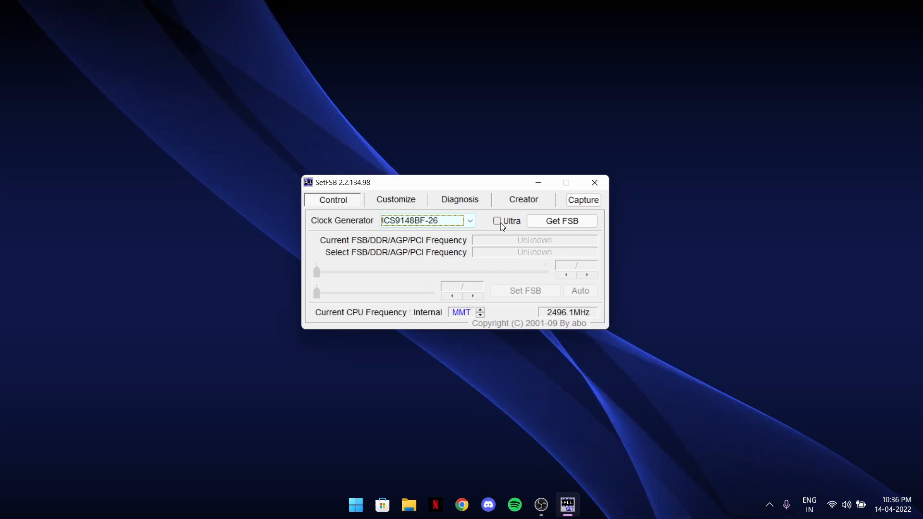
{"action": "left_click", "coordinate": [496, 222]}
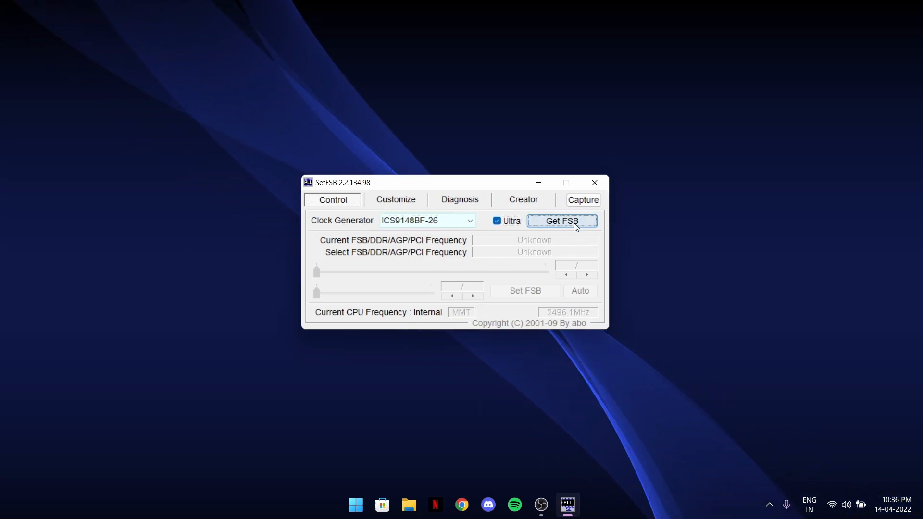
{"action": "left_click", "coordinate": [562, 221]}
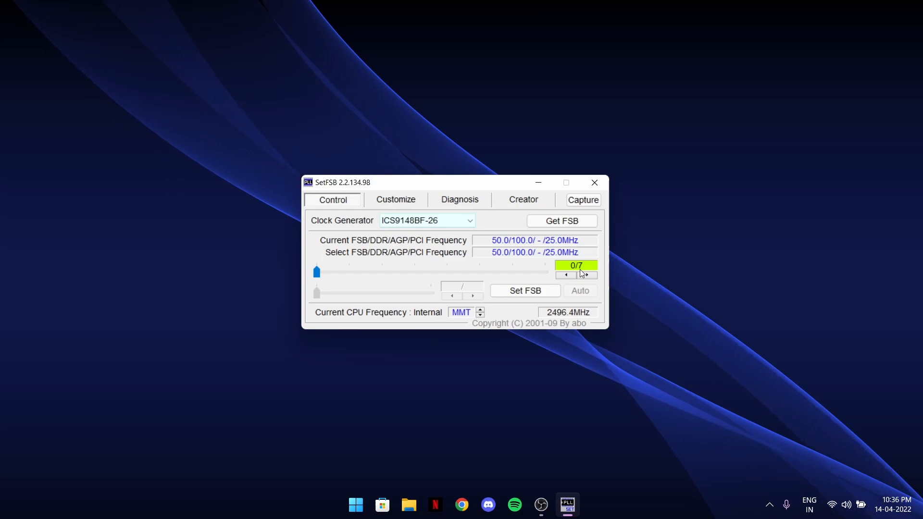
Drag the FSB slider to 7/7 and apply 133.3 MHz.
{"action": "left_click_drag", "start_coordinate": [316, 271], "coordinate": [445, 271]}
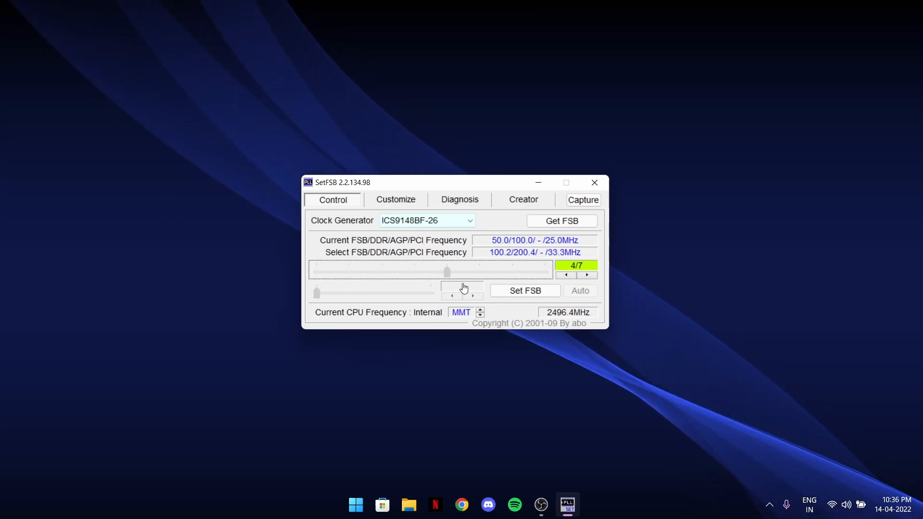
{"action": "left_click_drag", "start_coordinate": [446, 271], "coordinate": [544, 271]}
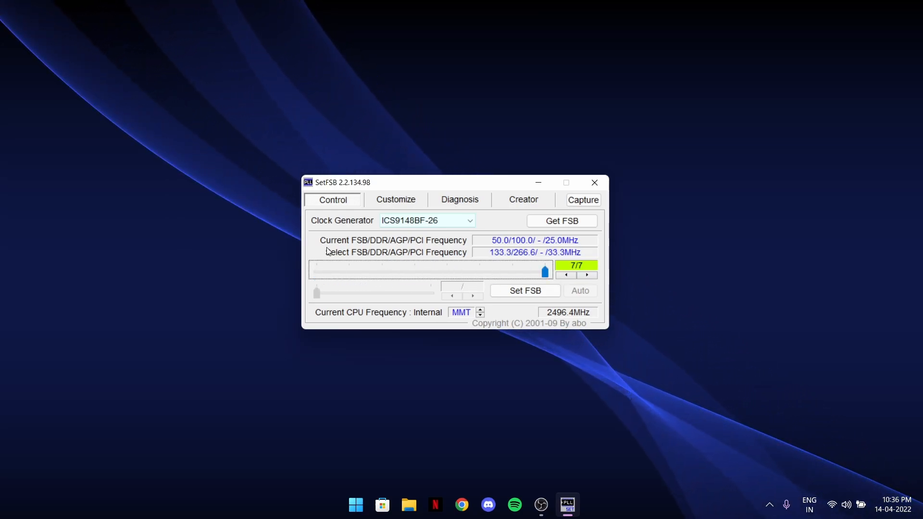
{"action": "mouse_move", "coordinate": [517, 321]}
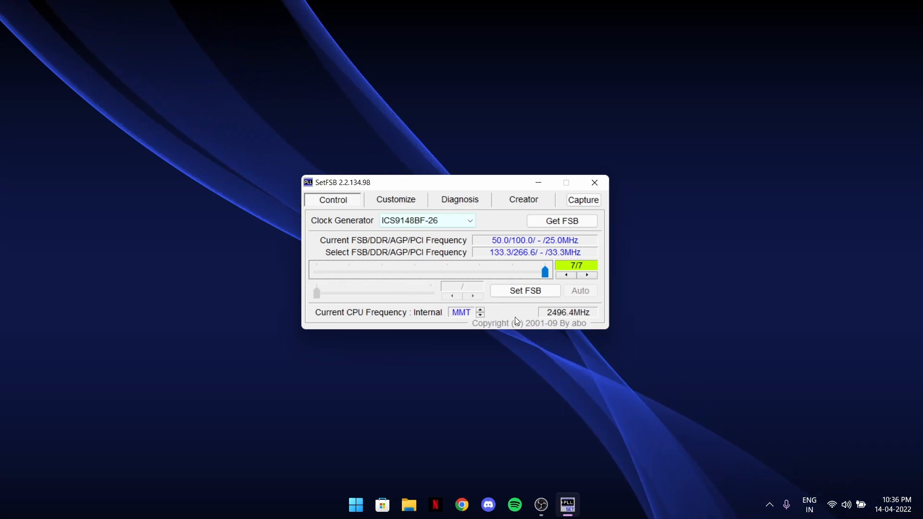
{"action": "left_click_drag", "start_coordinate": [543, 271], "coordinate": [480, 271]}
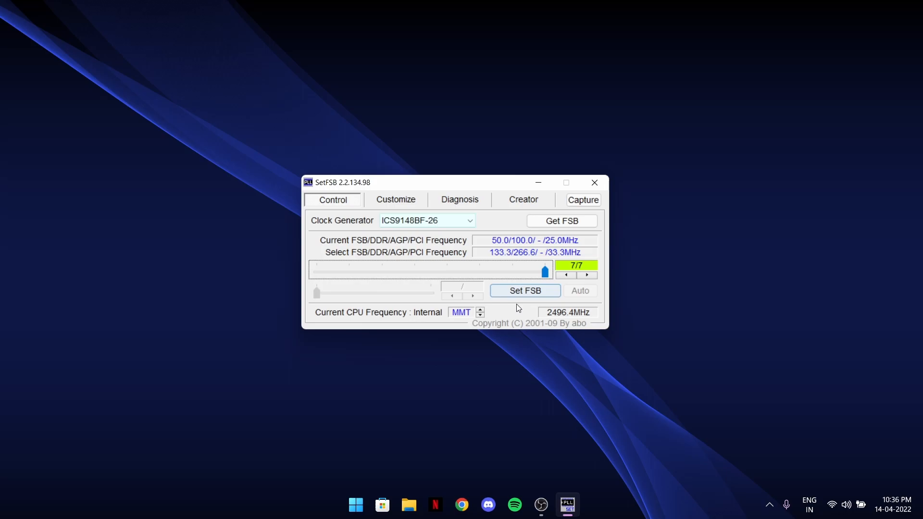
{"action": "left_click", "coordinate": [525, 291]}
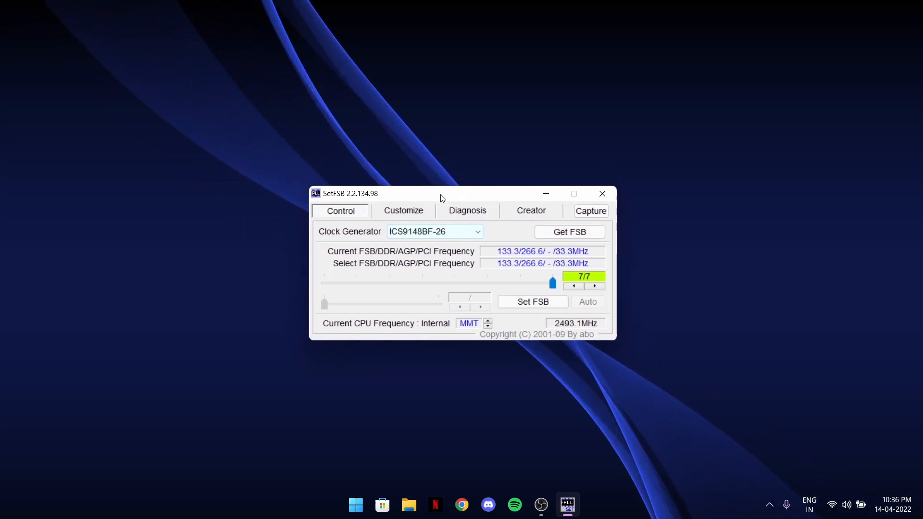
Nudge the SetFSB window and confirm Current FSB reads 133.3 MHz at the 7/7 setting.
{"action": "left_click_drag", "start_coordinate": [441, 193], "coordinate": [439, 187]}
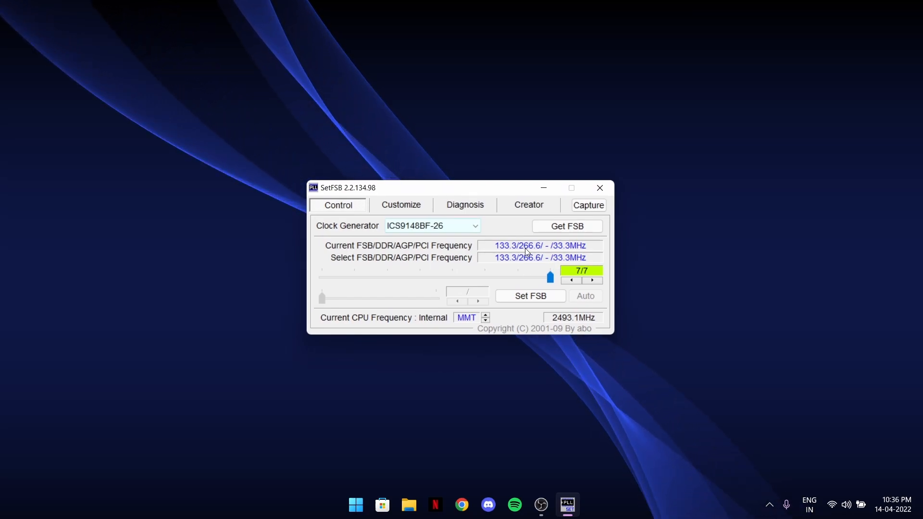
{"action": "mouse_move", "coordinate": [645, 184]}
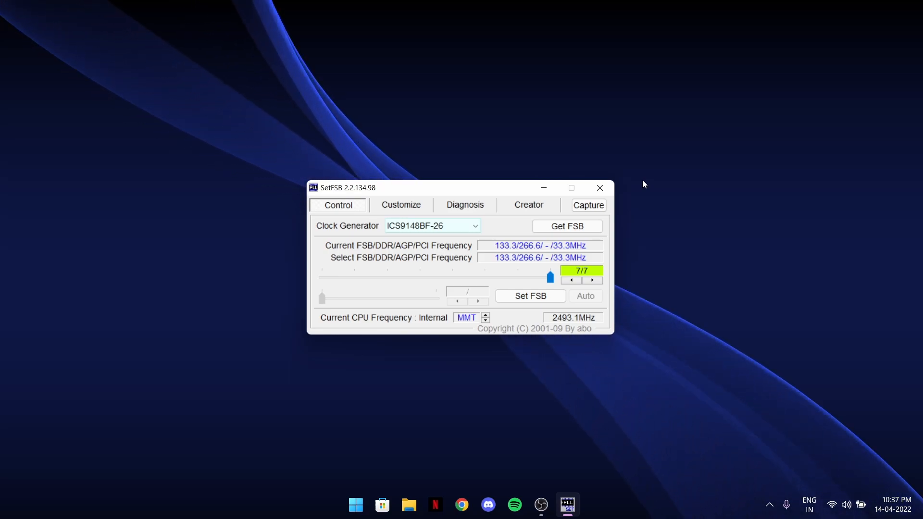
{"action": "mouse_move", "coordinate": [686, 202]}
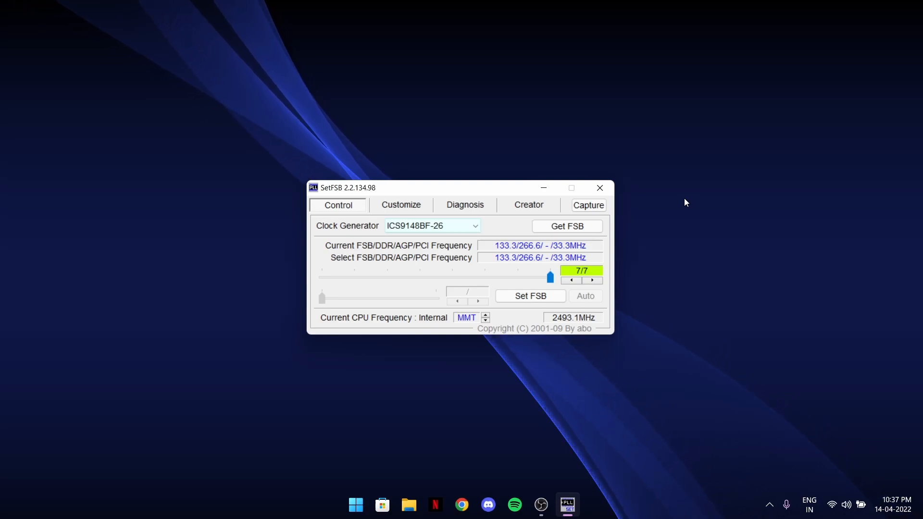